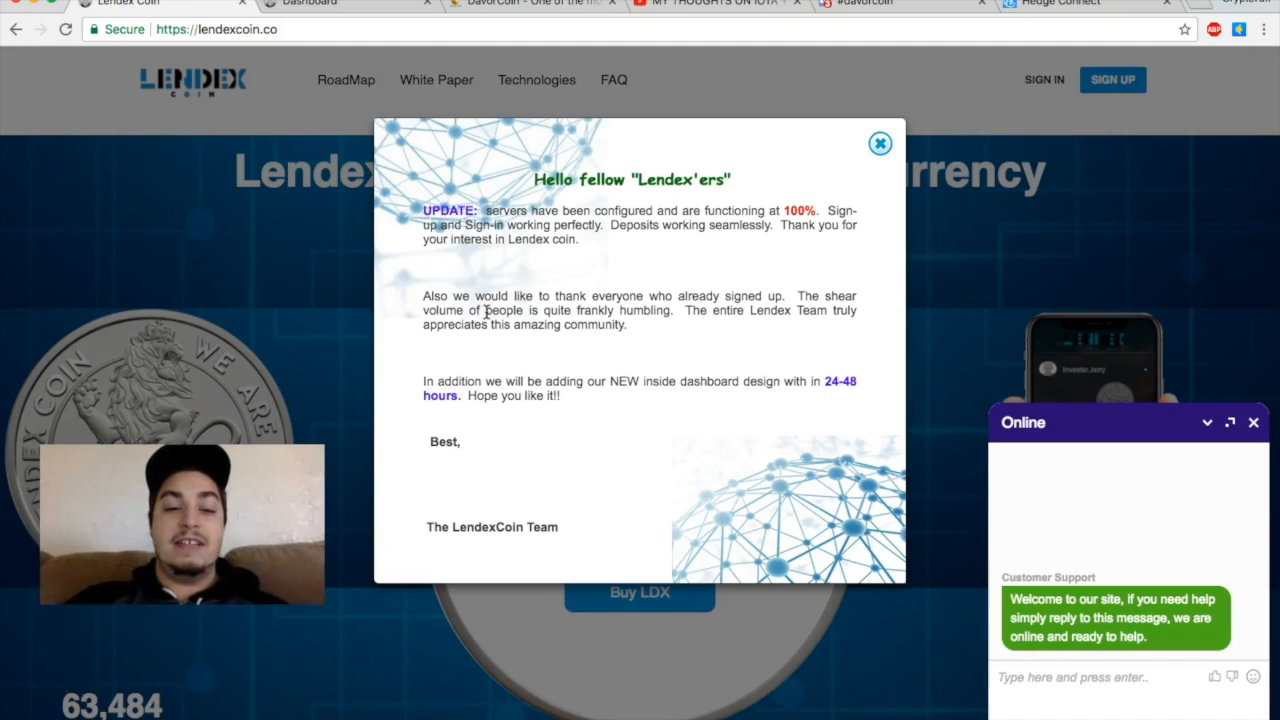
mouse_move(397, 330)
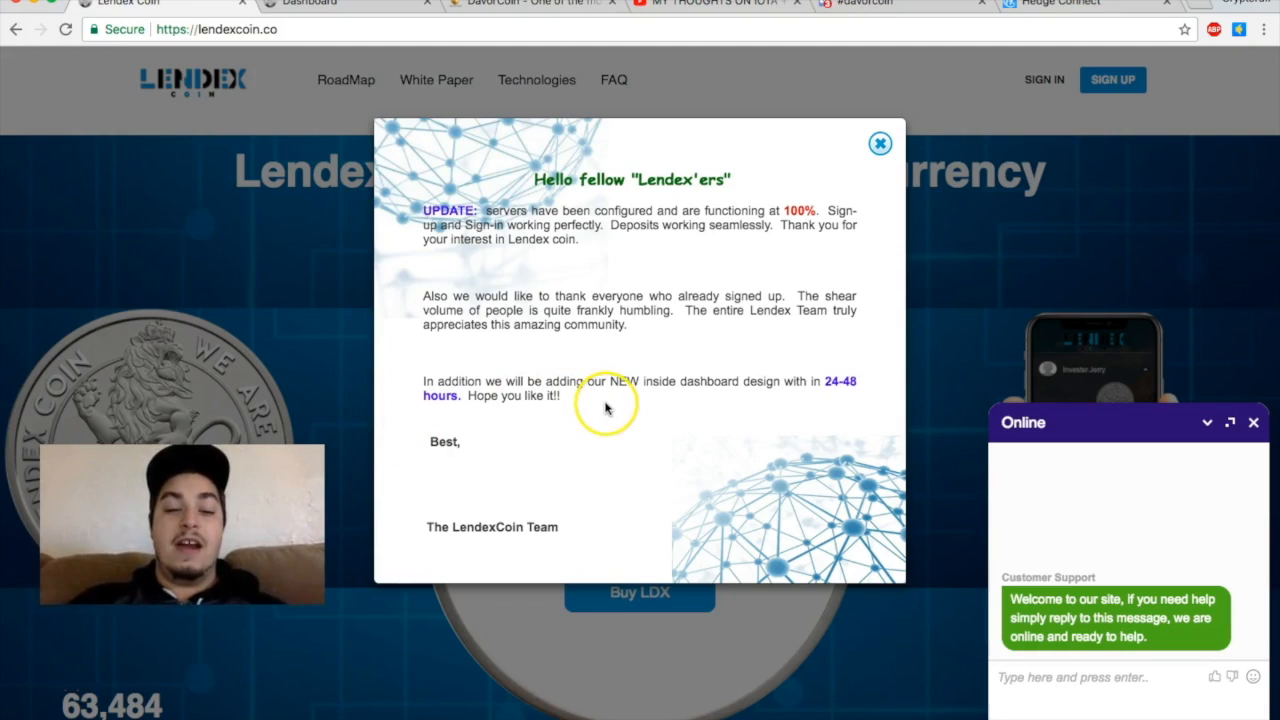
mouse_move(604, 408)
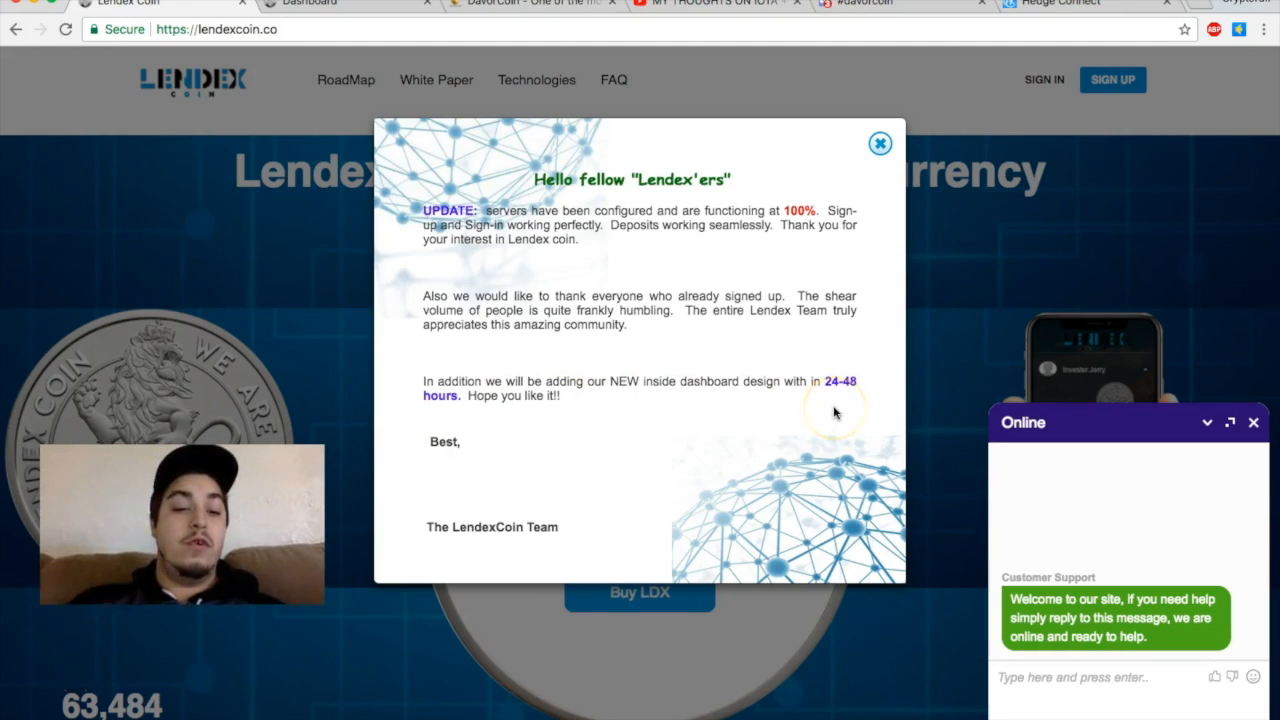
mouse_move(495, 530)
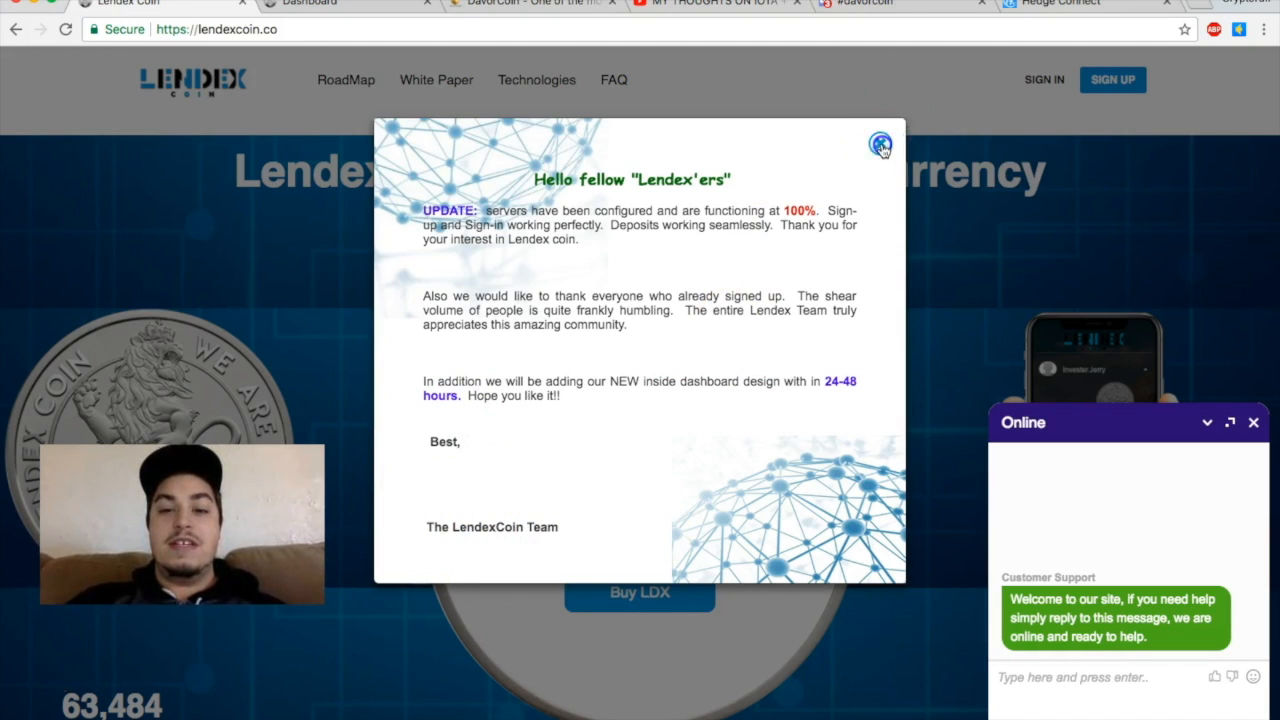
Step: Close the update popup to reveal the Feb. 1, 2018 ICO countdown and 63,484 registered users
click(879, 143)
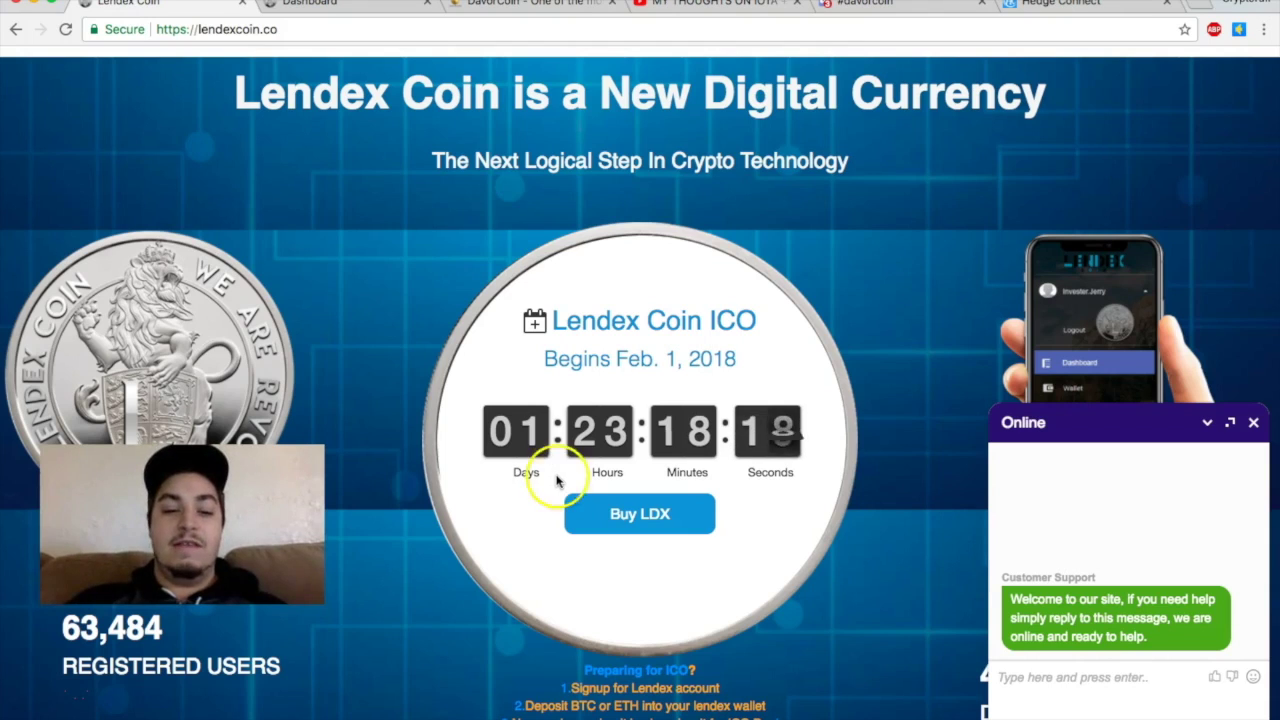
mouse_move(335, 370)
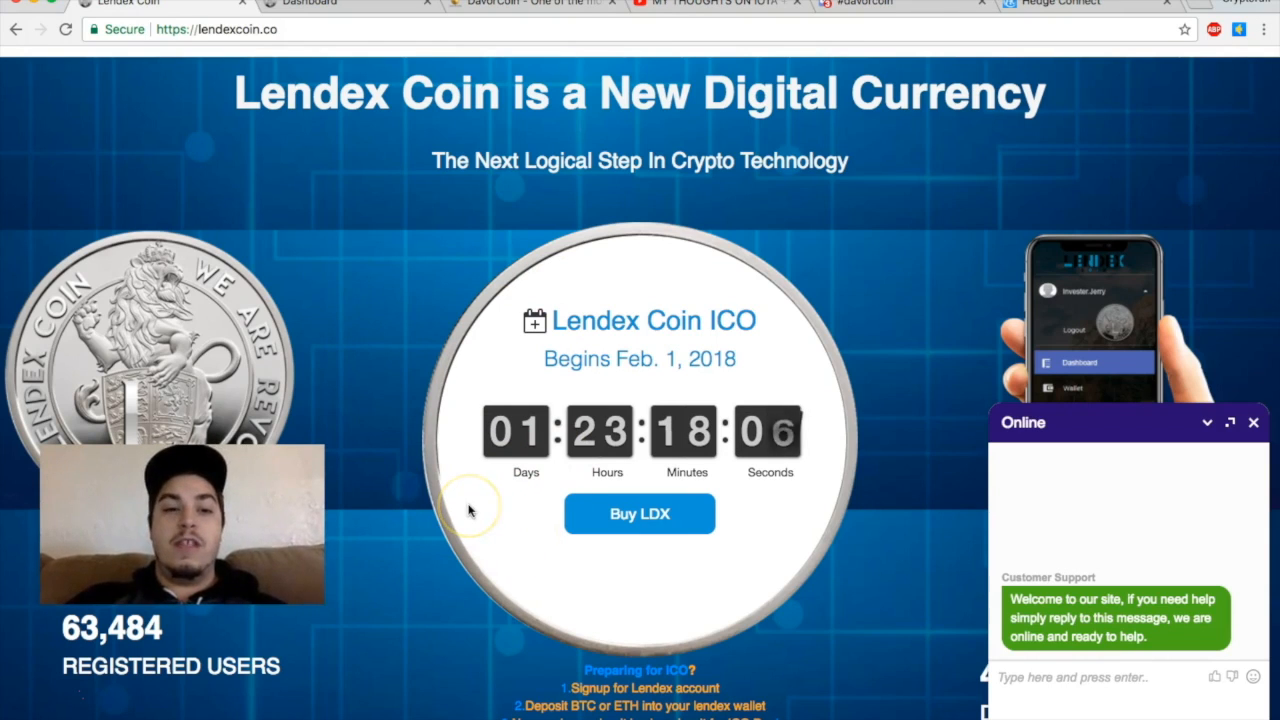
mouse_move(352, 10)
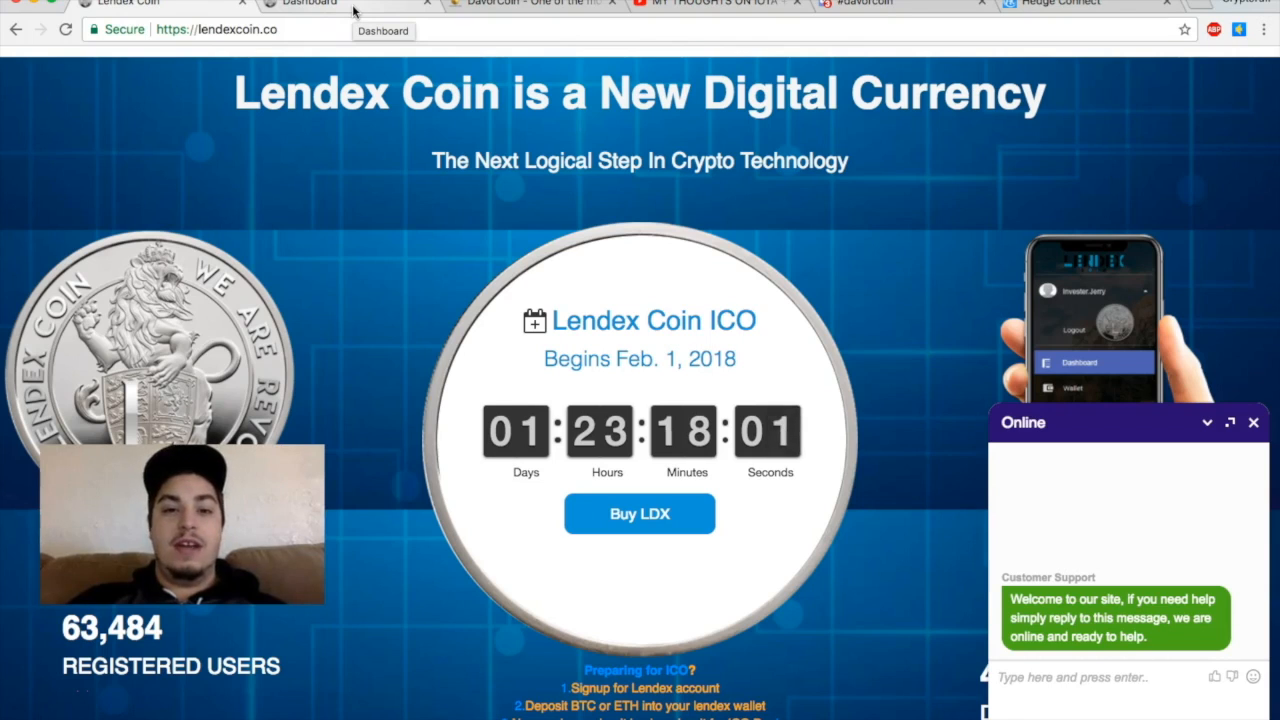
Step: Switch to the Dashboard tab and scroll through the empty BTC, LDX, ETH, USD wallets and ICO calendar
click(335, 4)
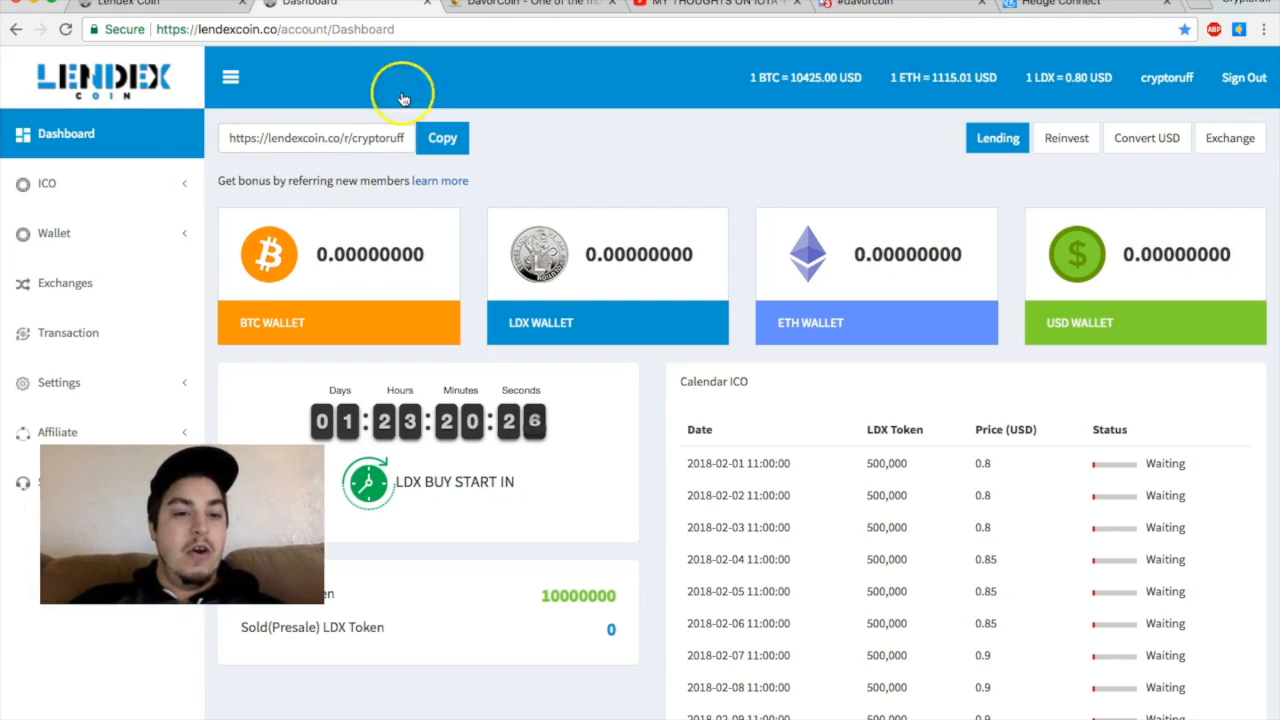
scroll(down, 3)
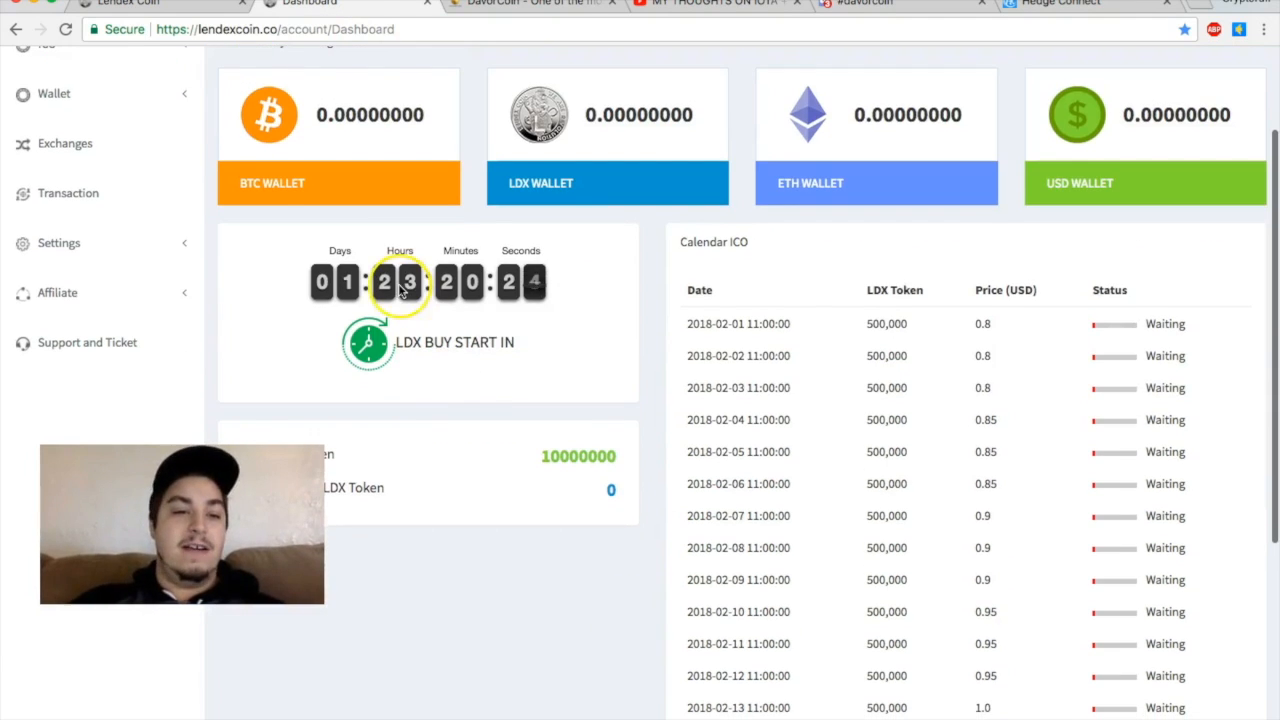
mouse_move(893, 98)
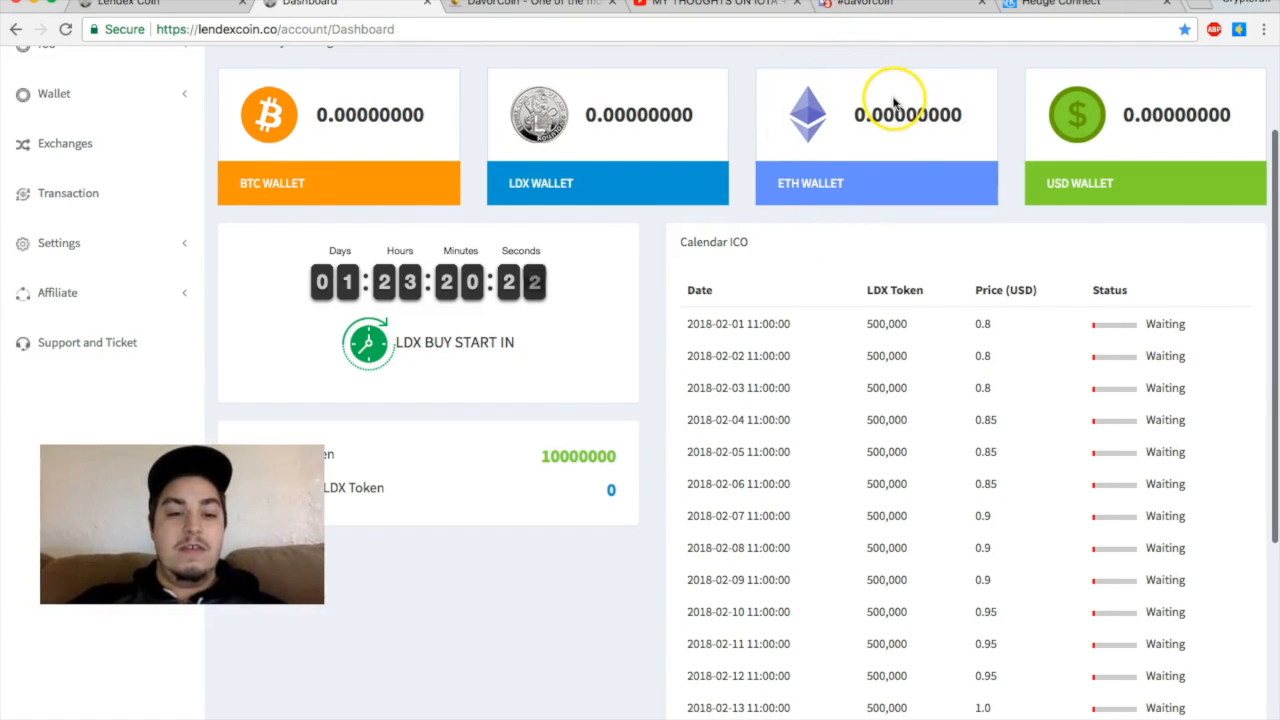
scroll(up, 3)
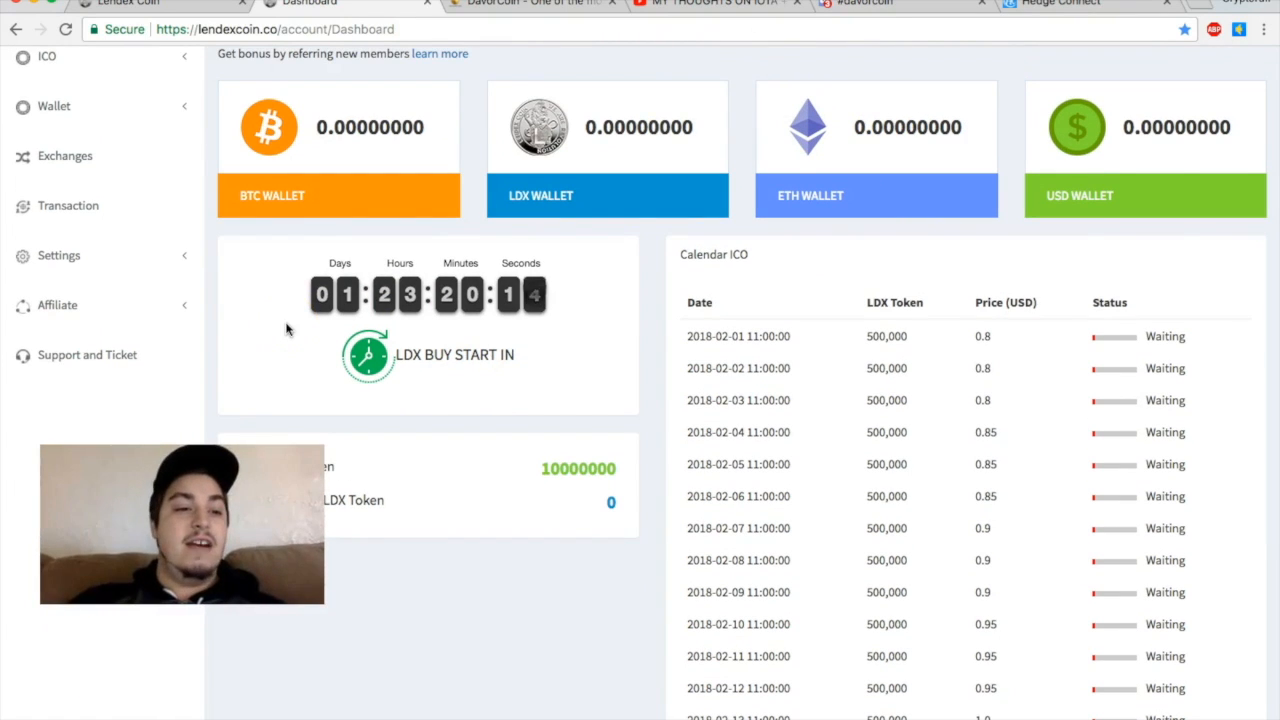
scroll(up, 3)
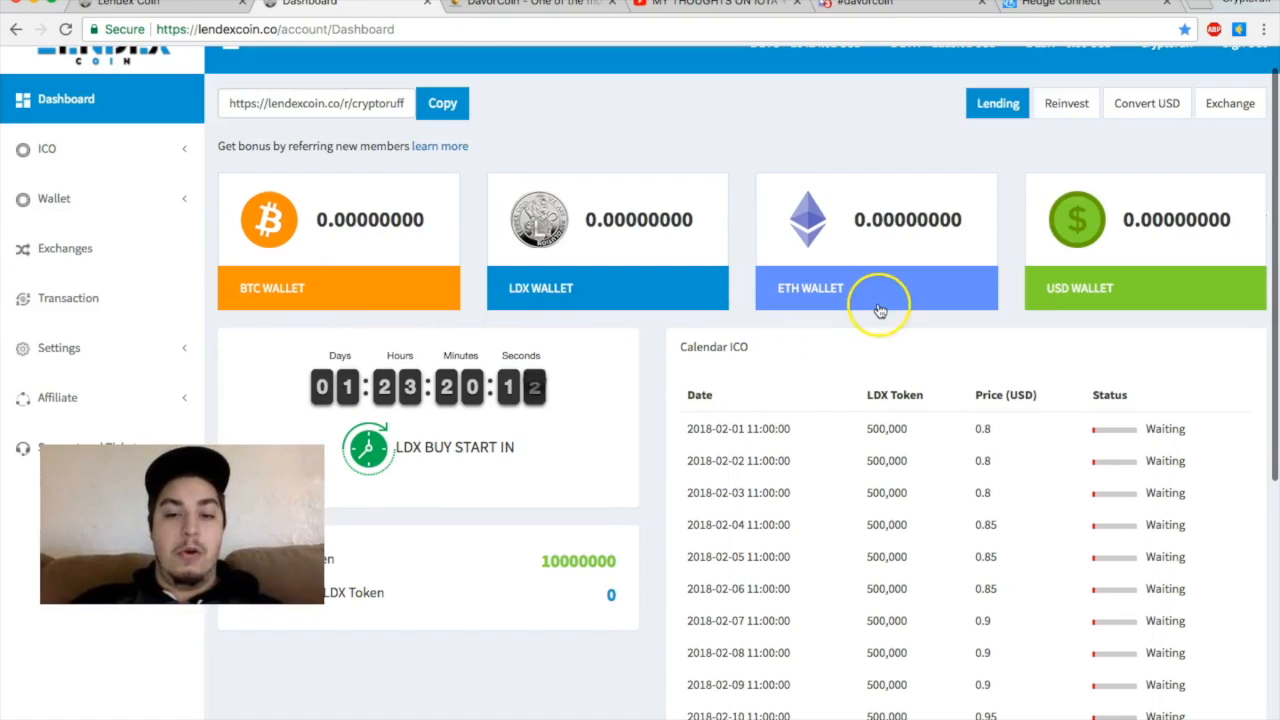
mouse_move(175, 325)
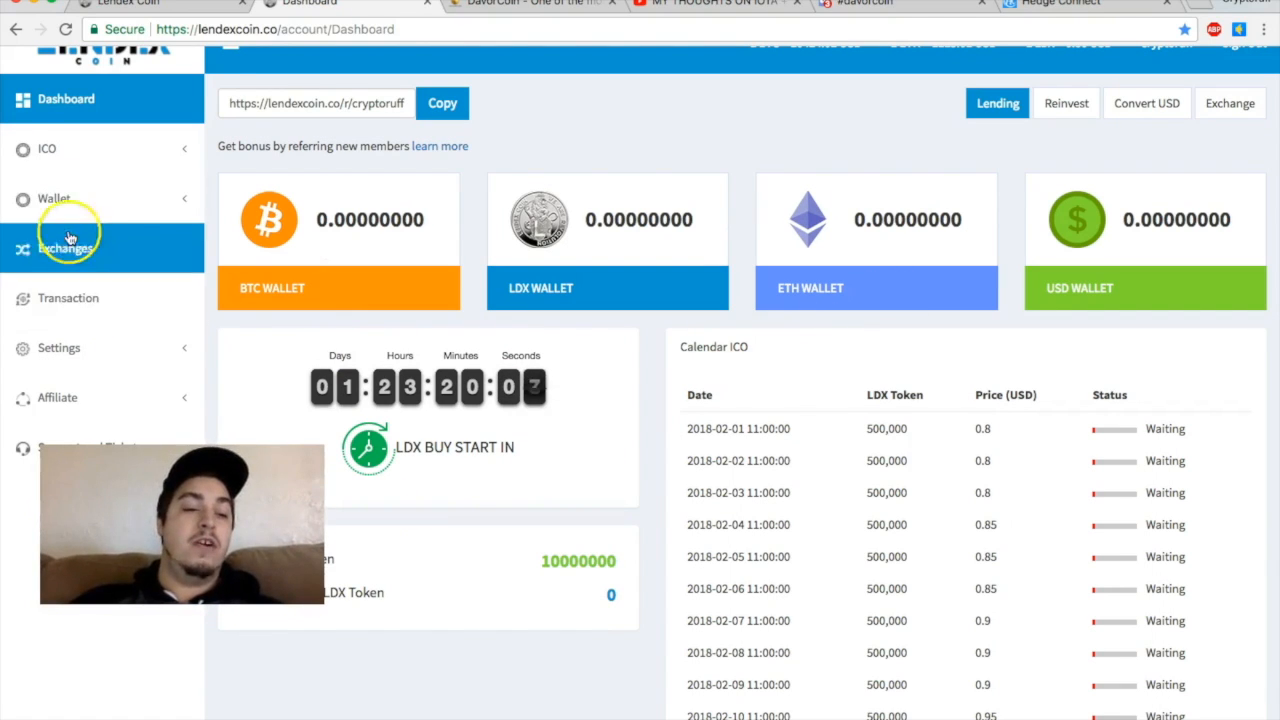
click(54, 198)
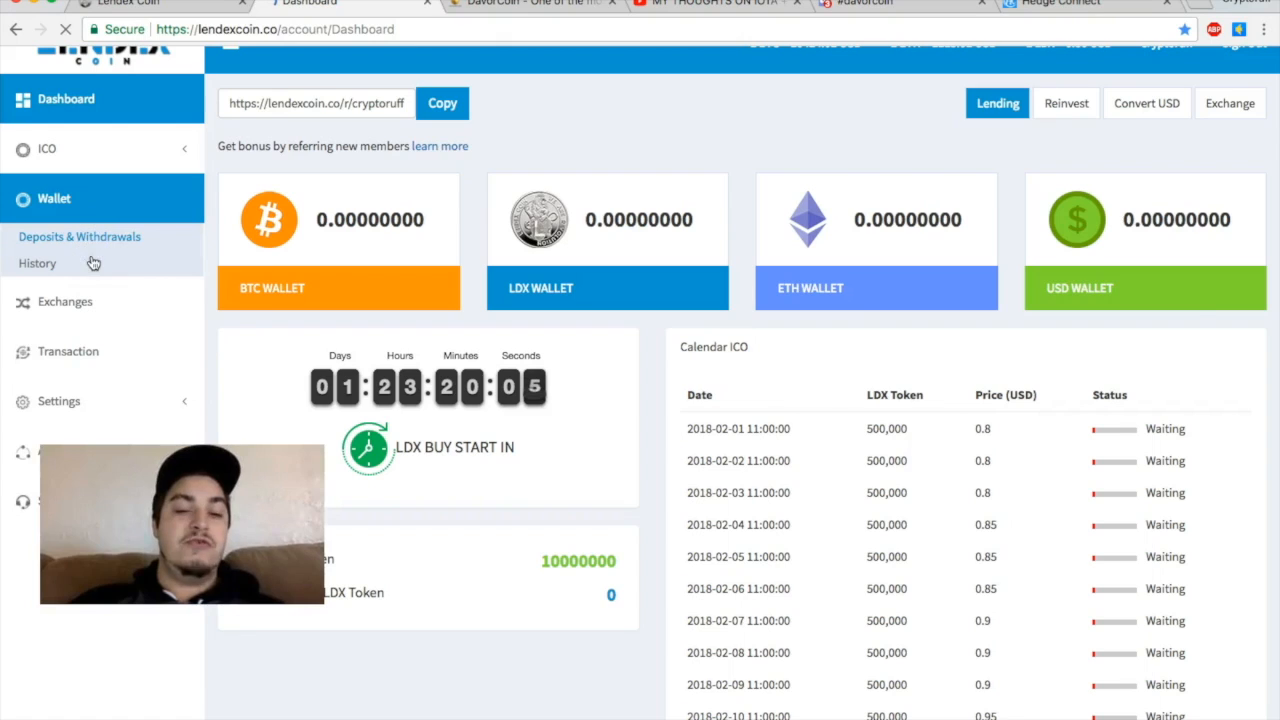
click(80, 237)
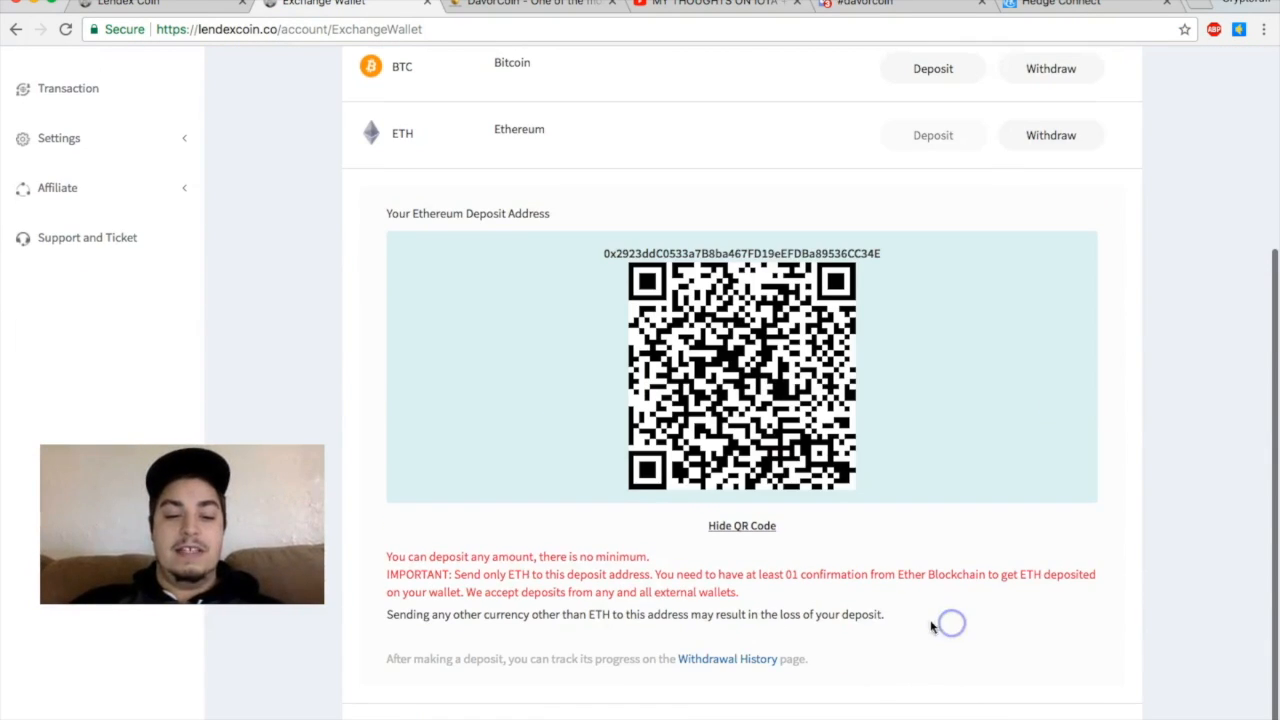
scroll(down, 3)
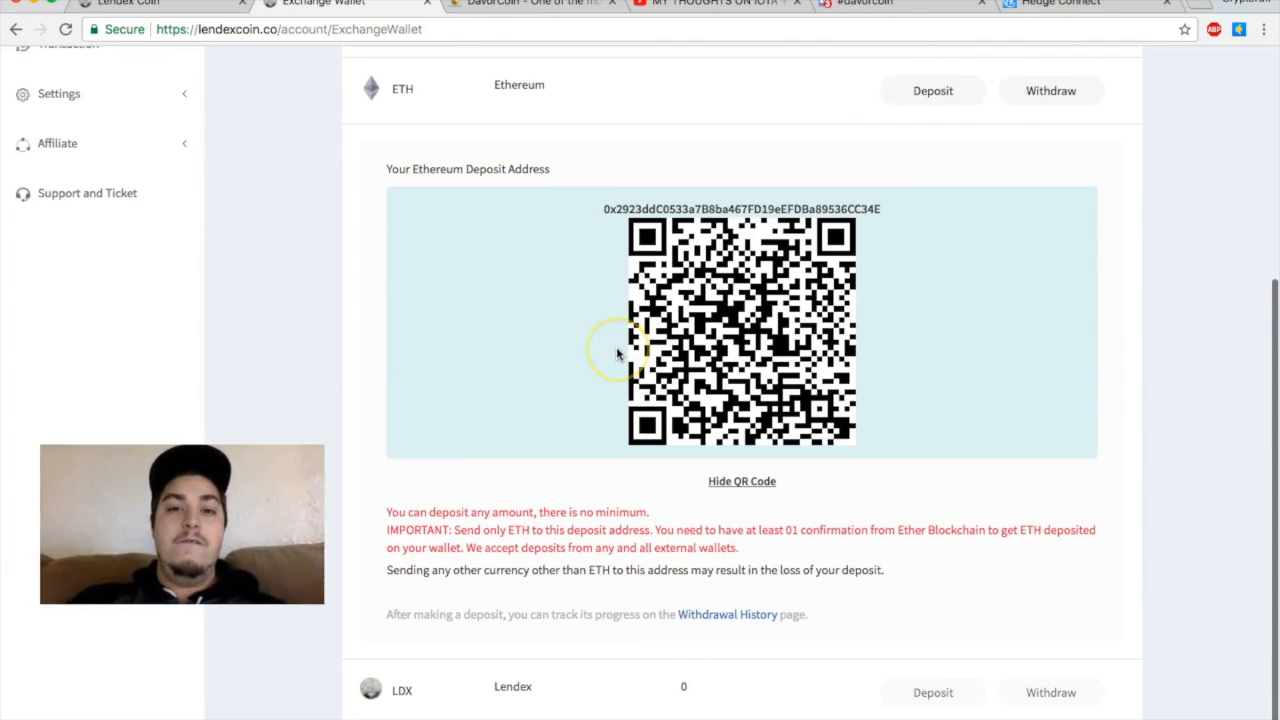
scroll(up, 3)
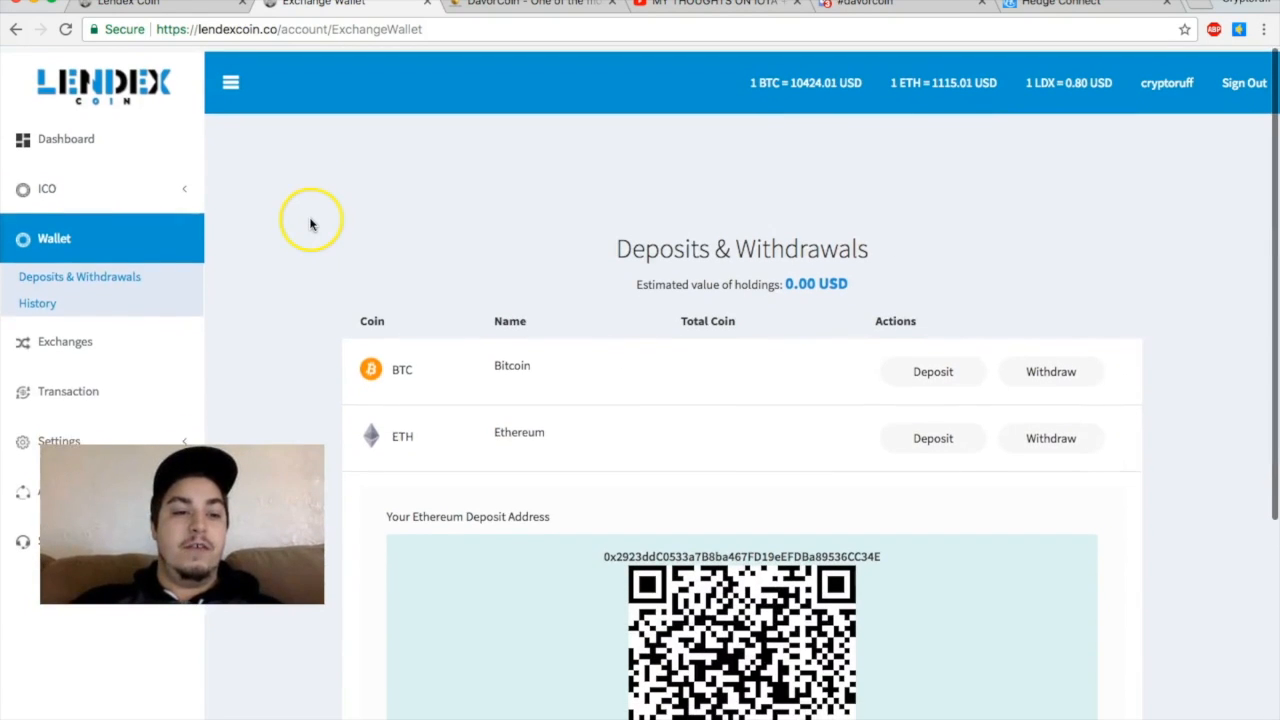
click(66, 139)
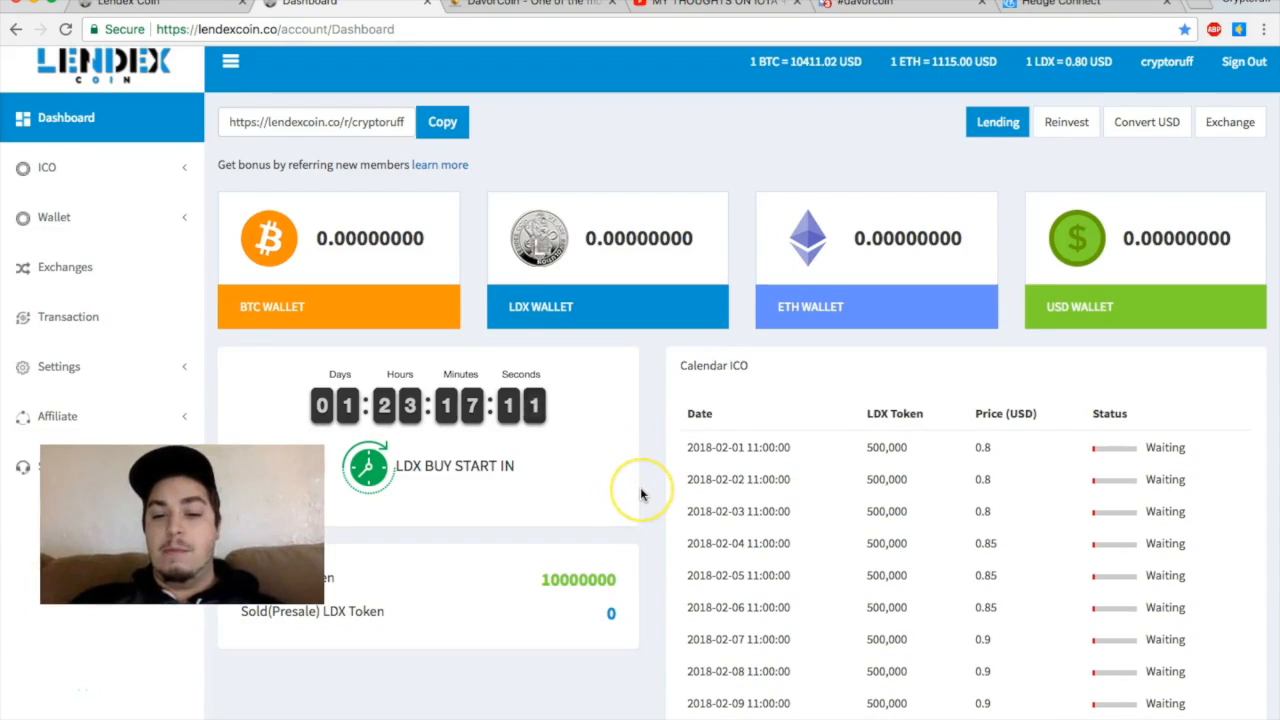
scroll(down, 3)
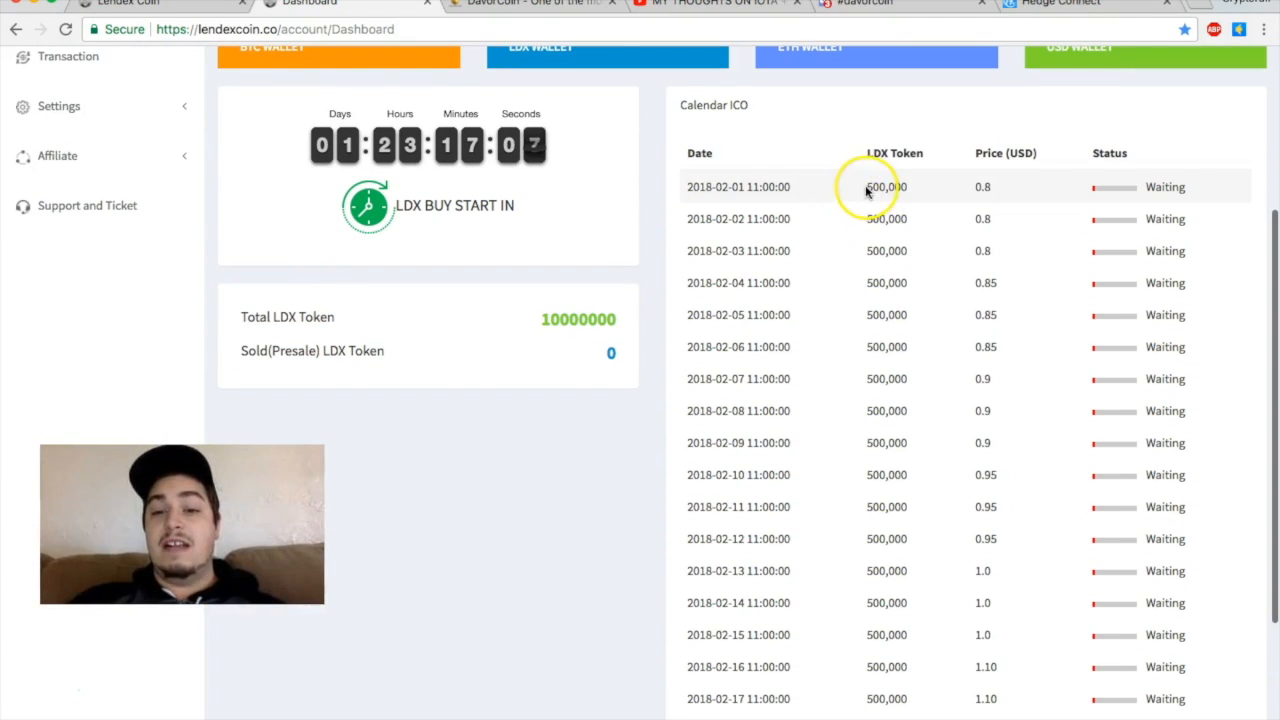
mouse_move(866, 265)
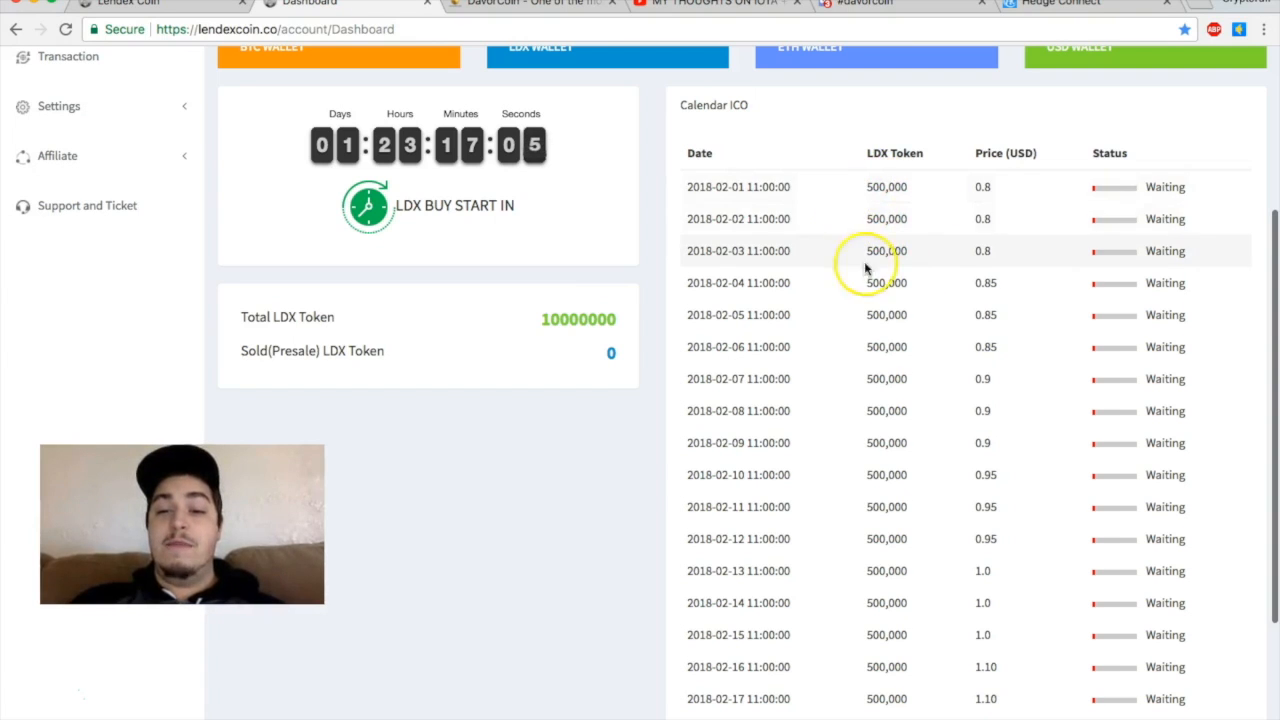
mouse_move(1007, 200)
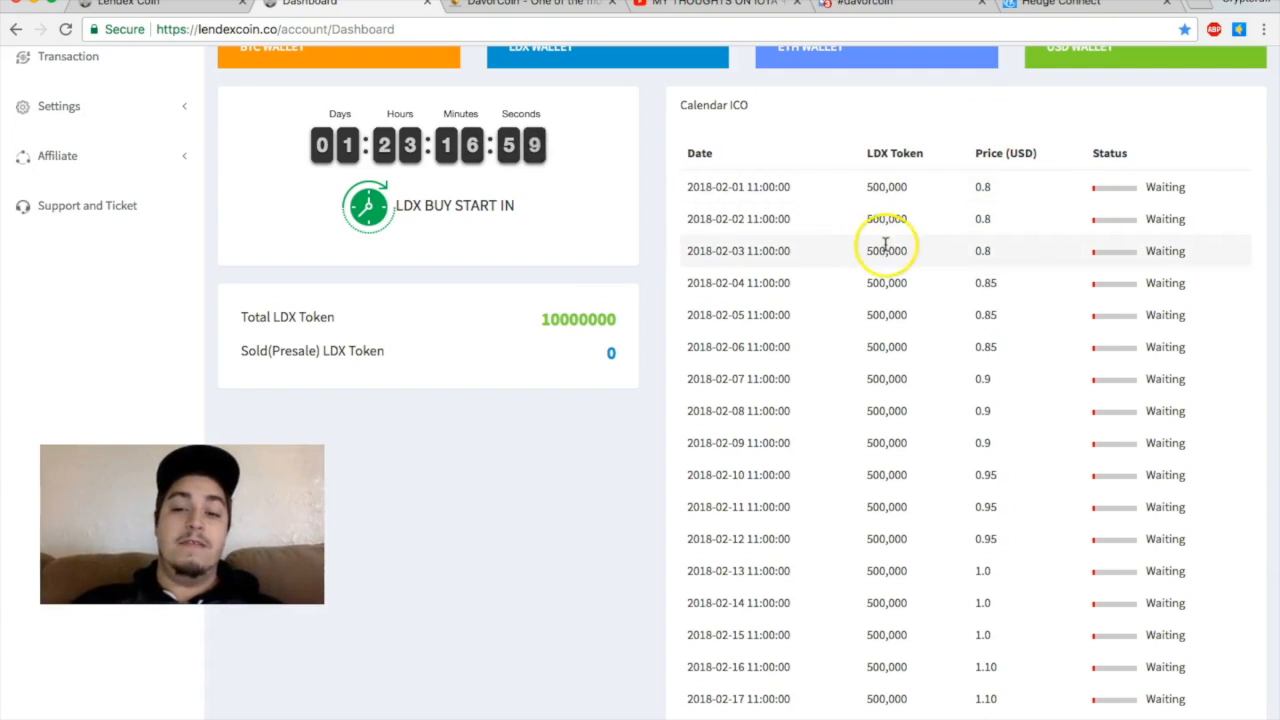
mouse_move(847, 187)
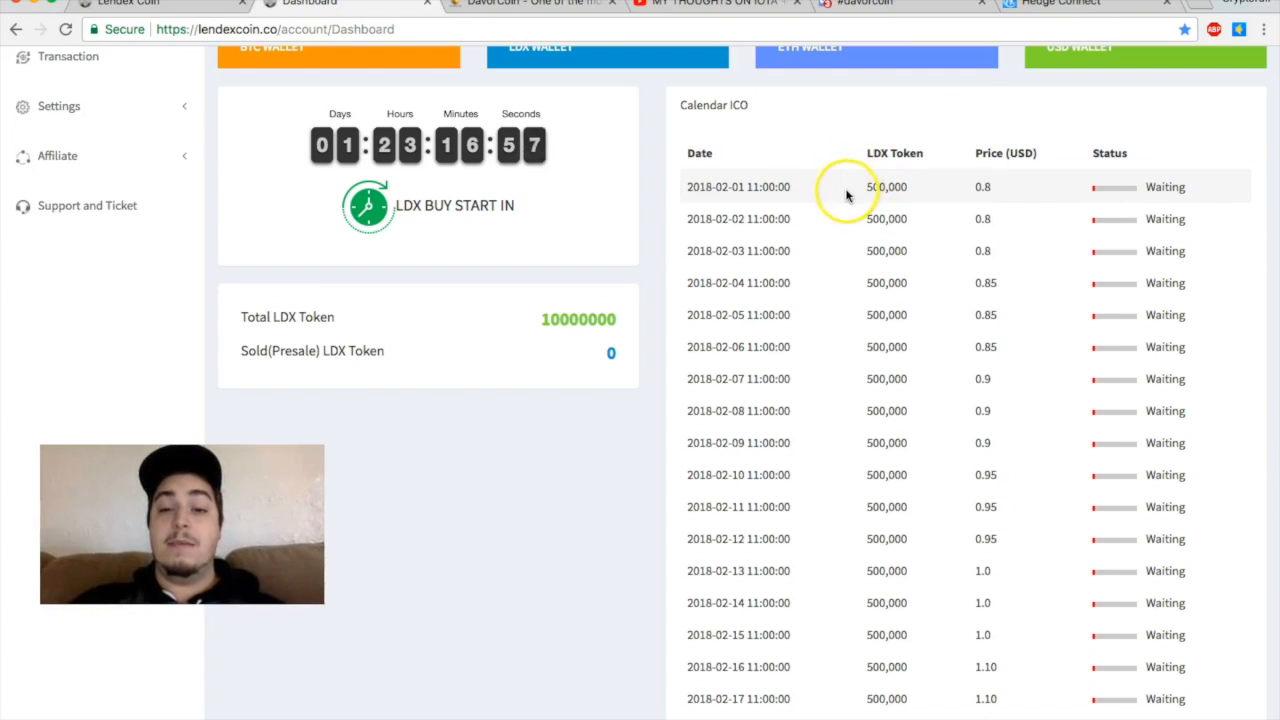
mouse_move(880, 195)
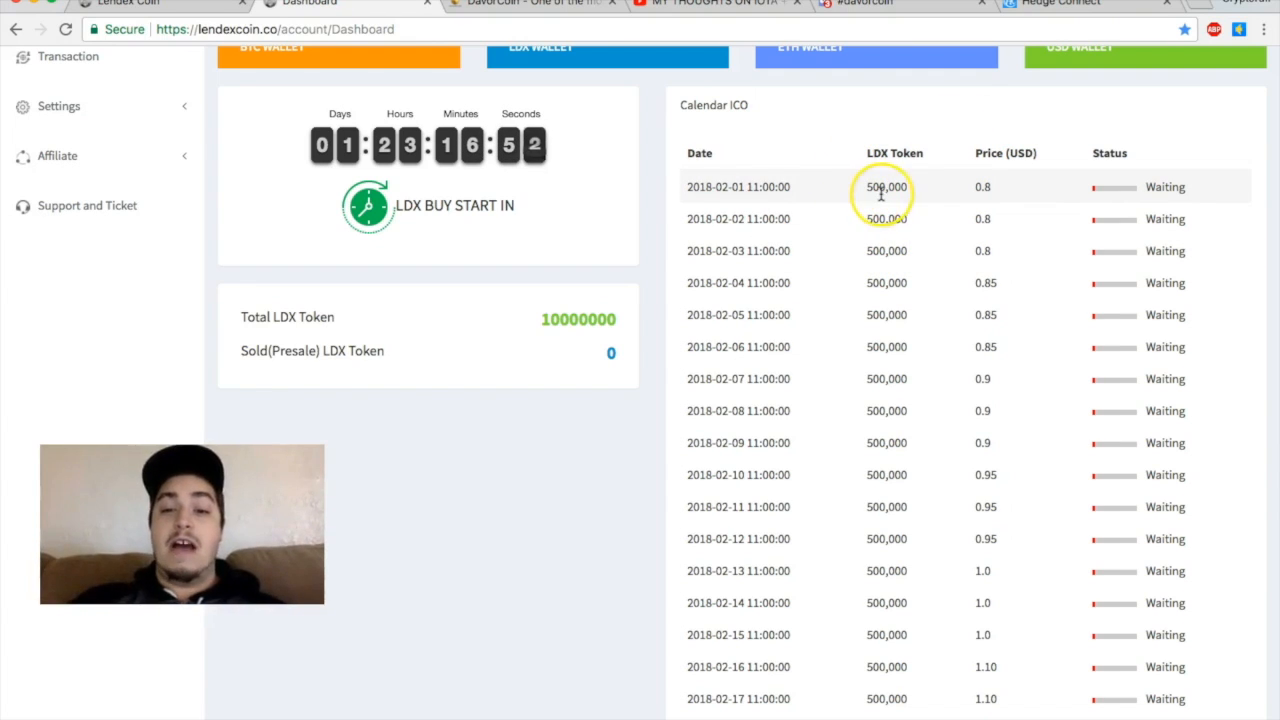
mouse_move(910, 200)
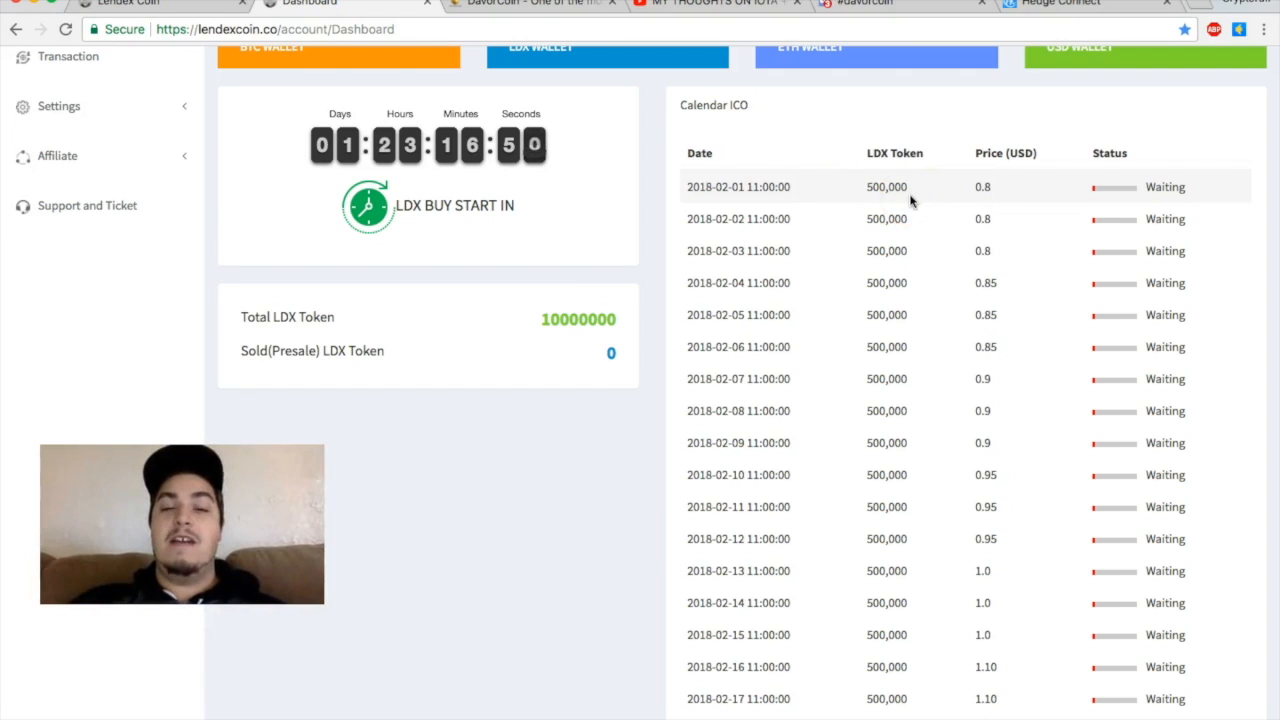
mouse_move(847, 155)
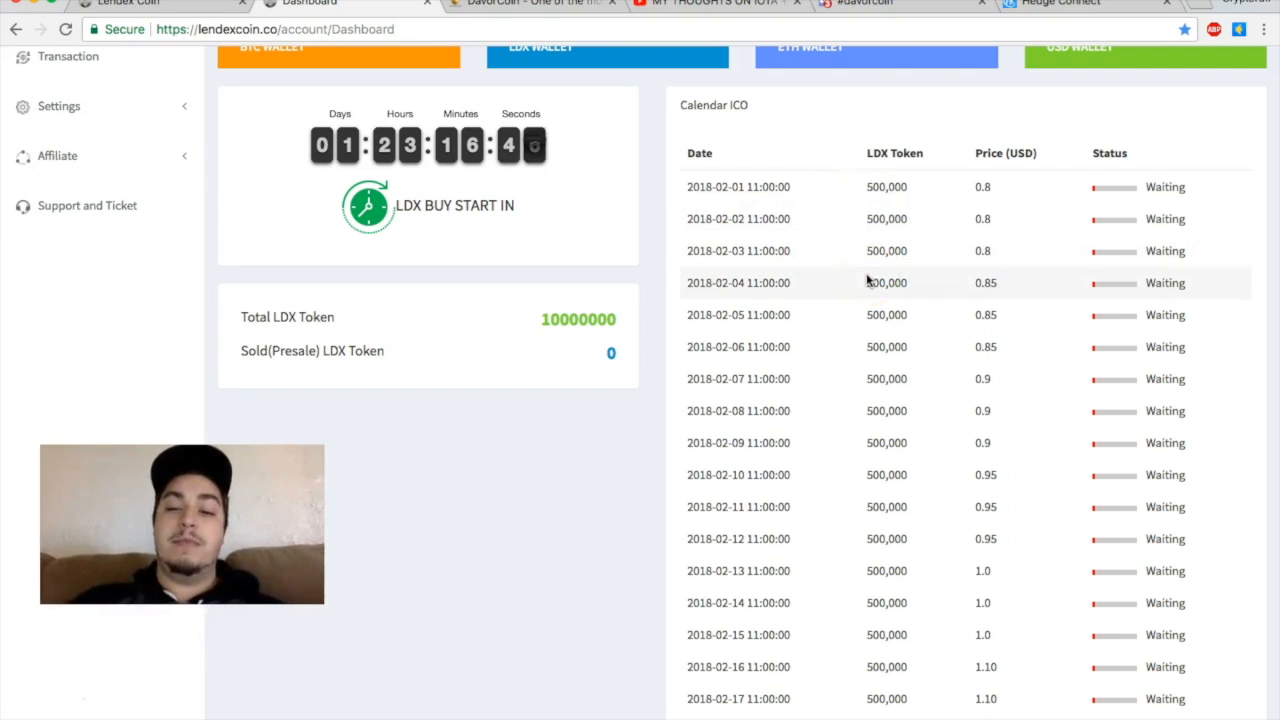
mouse_move(980, 210)
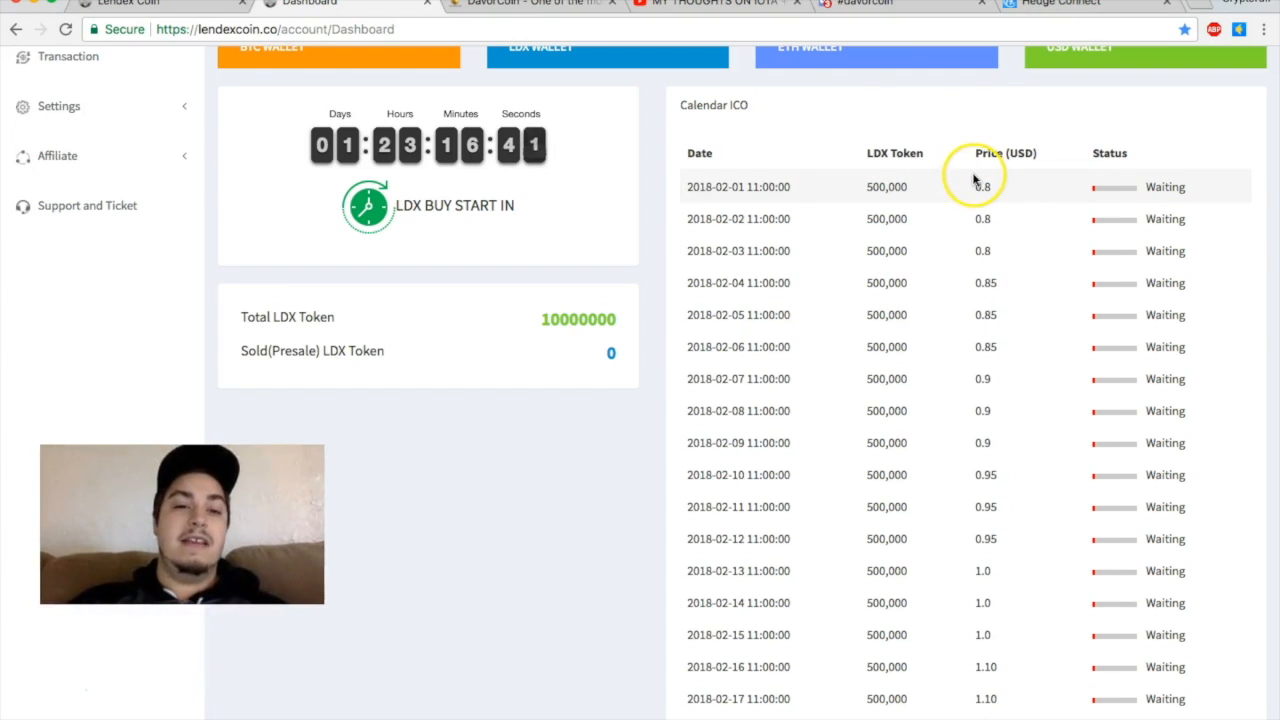
scroll(up, 3)
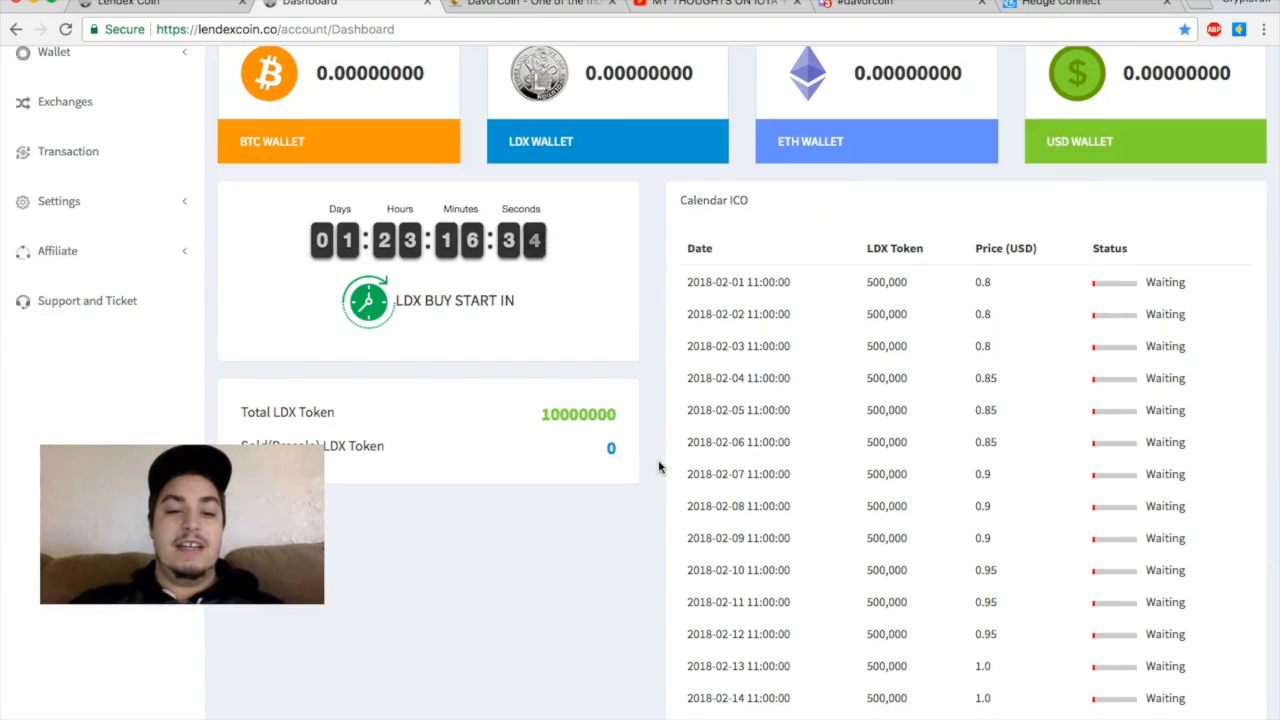
scroll(down, 3)
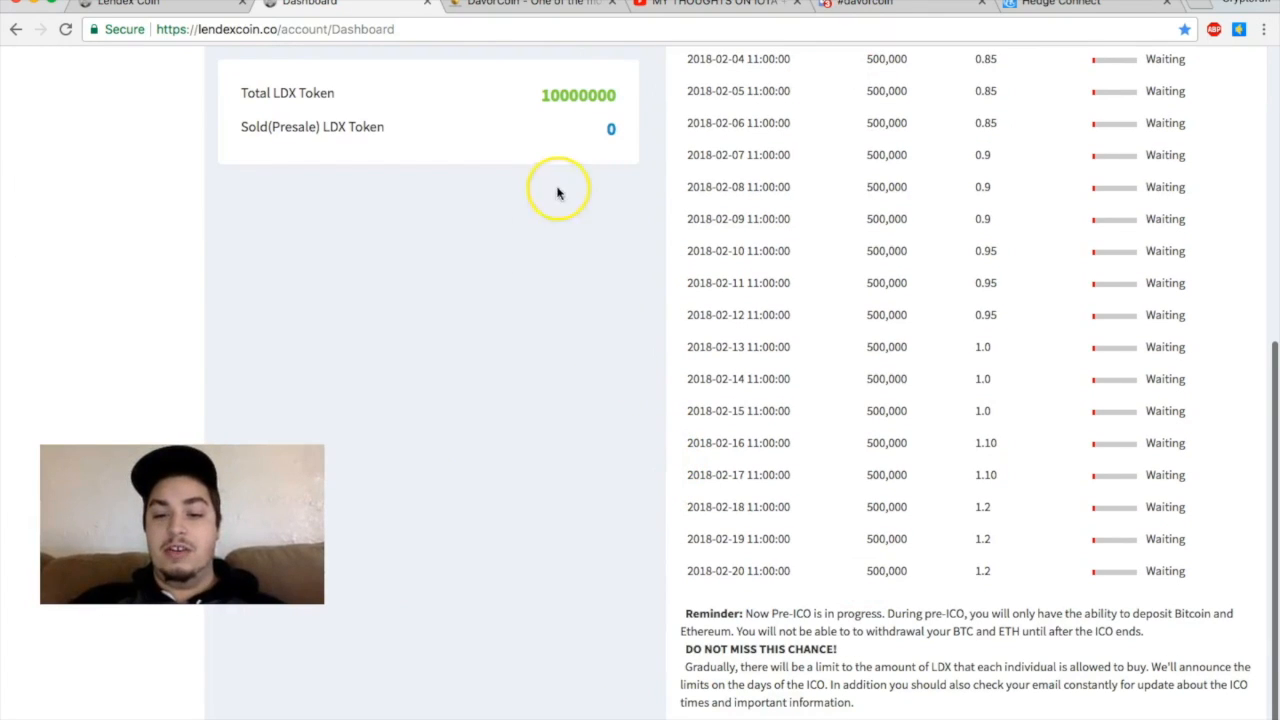
mouse_move(622, 348)
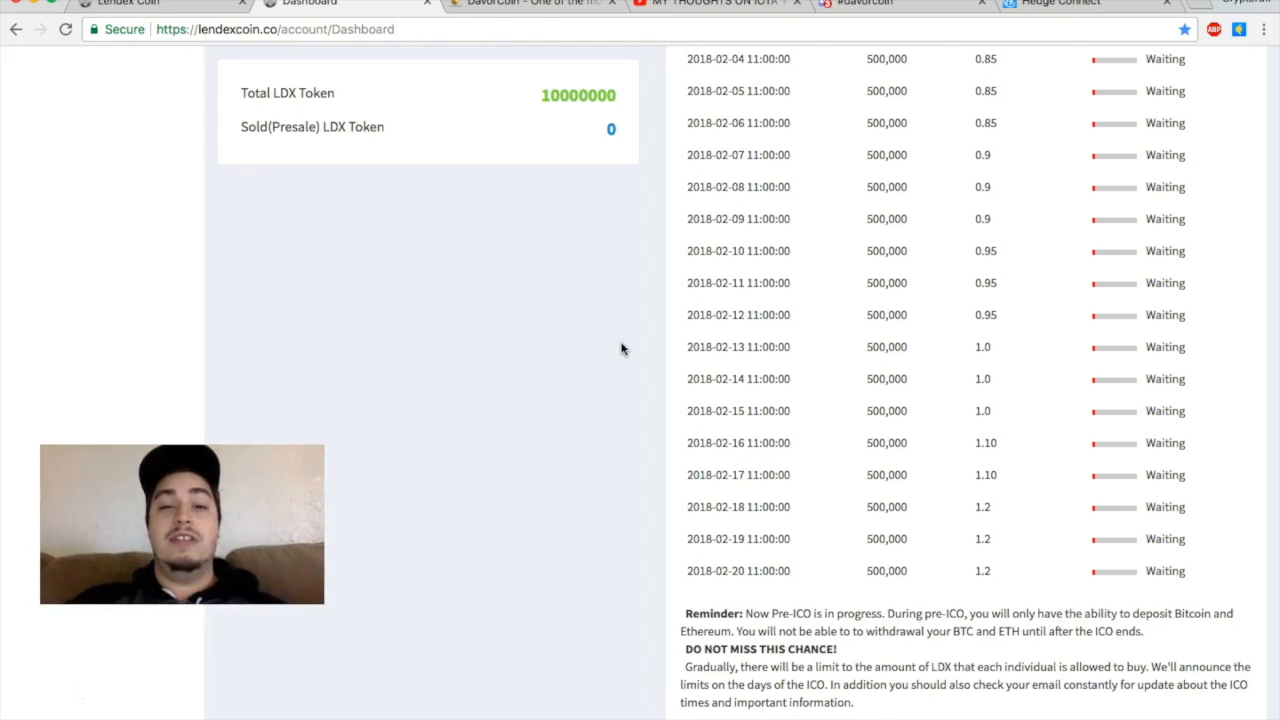
scroll(up, 3)
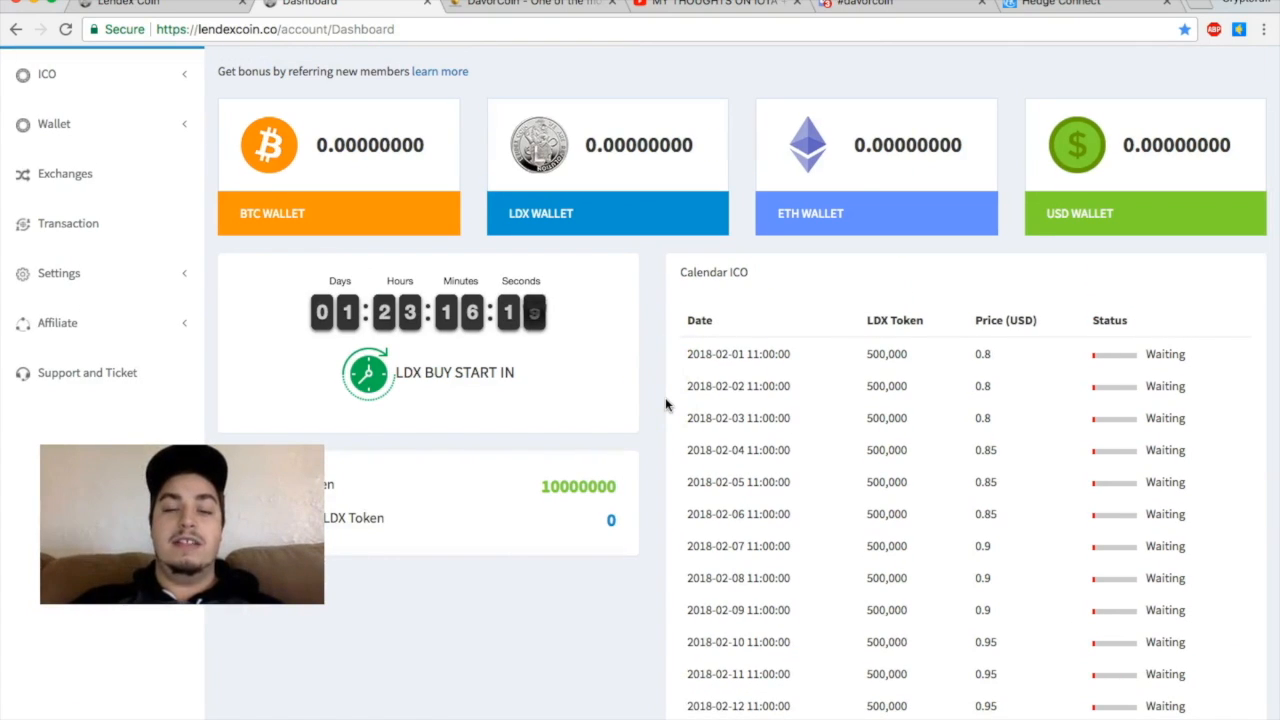
mouse_move(658, 418)
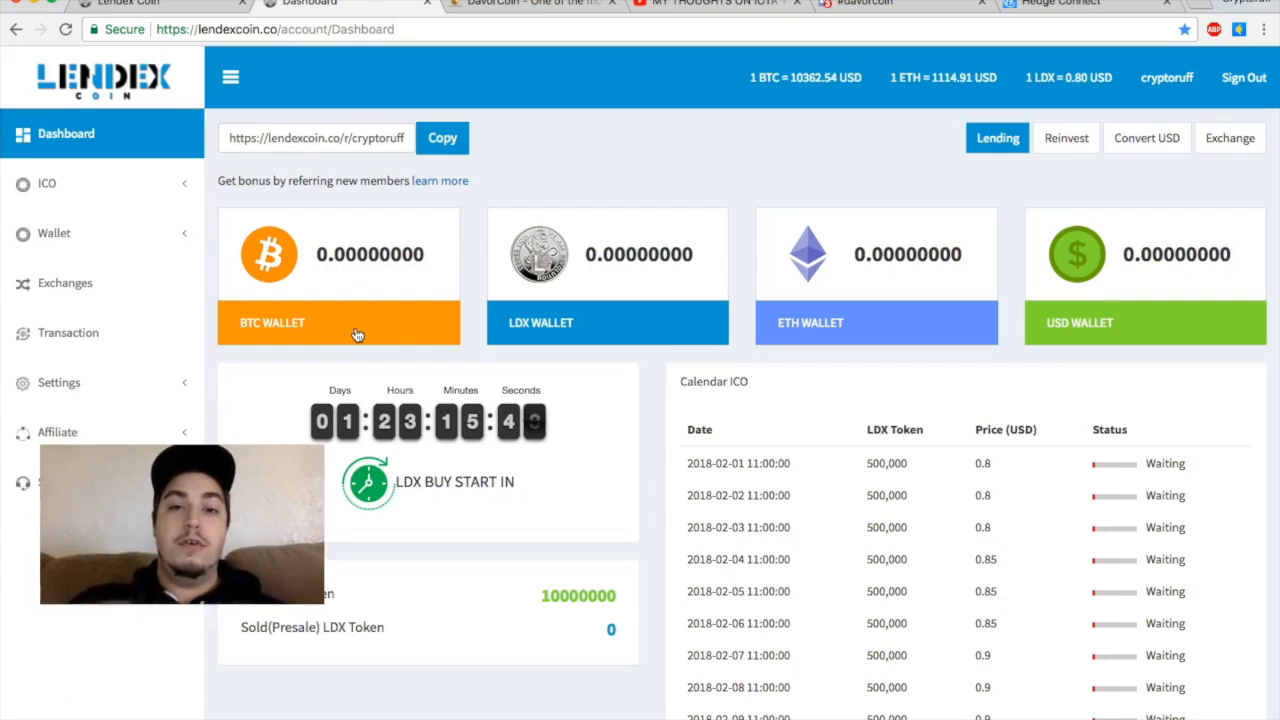
mouse_move(580, 430)
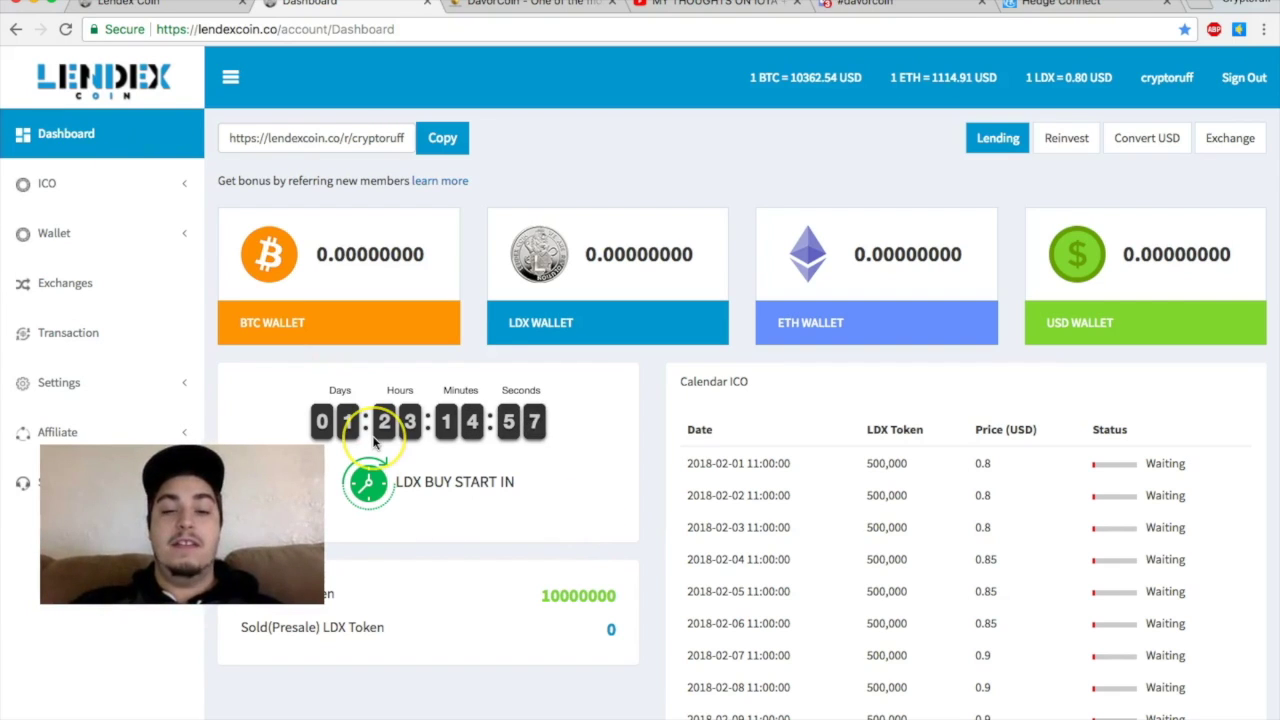
mouse_move(576, 511)
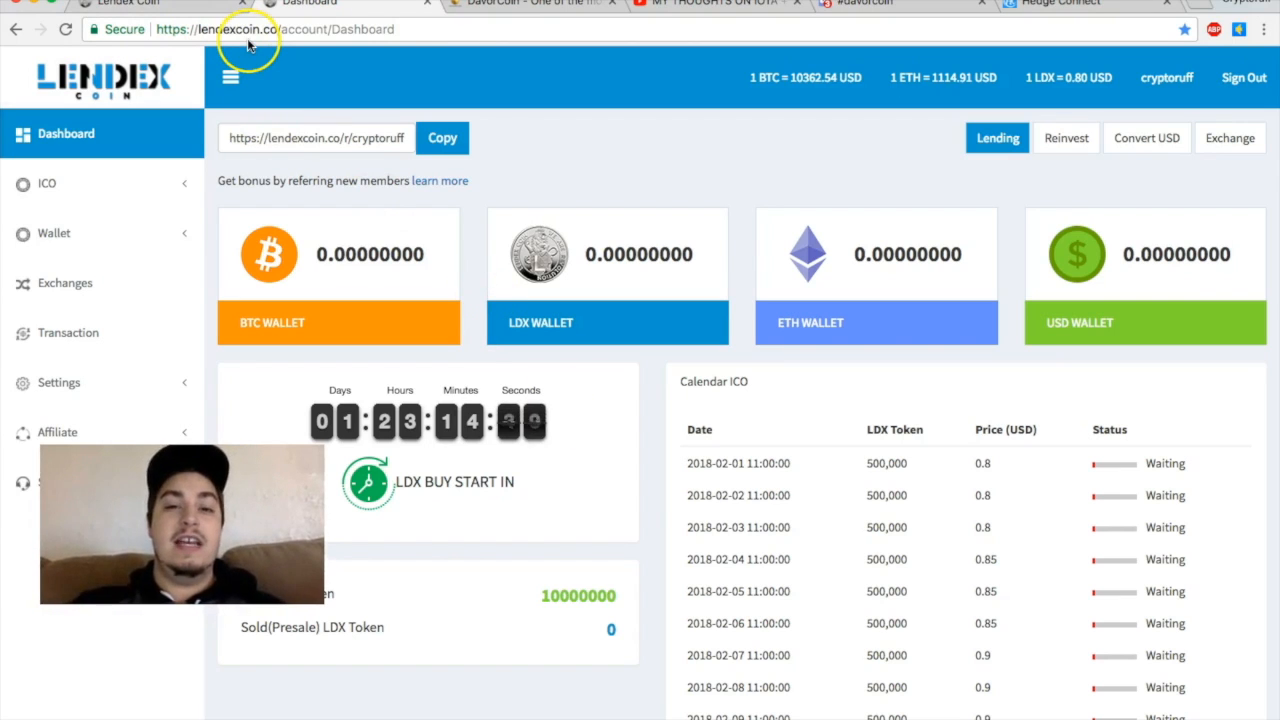
mouse_move(372, 445)
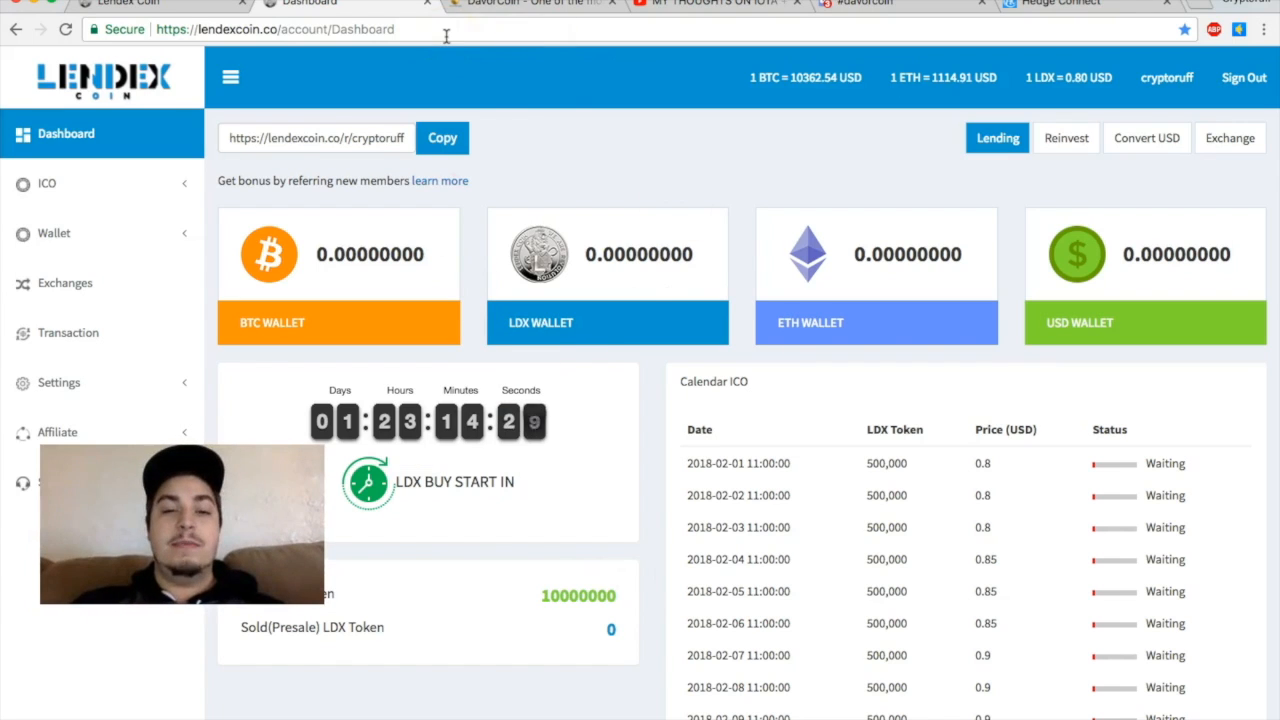
Step: Switch to the DavorCoin Staking Pool tab and open its hamburger side menu
click(530, 3)
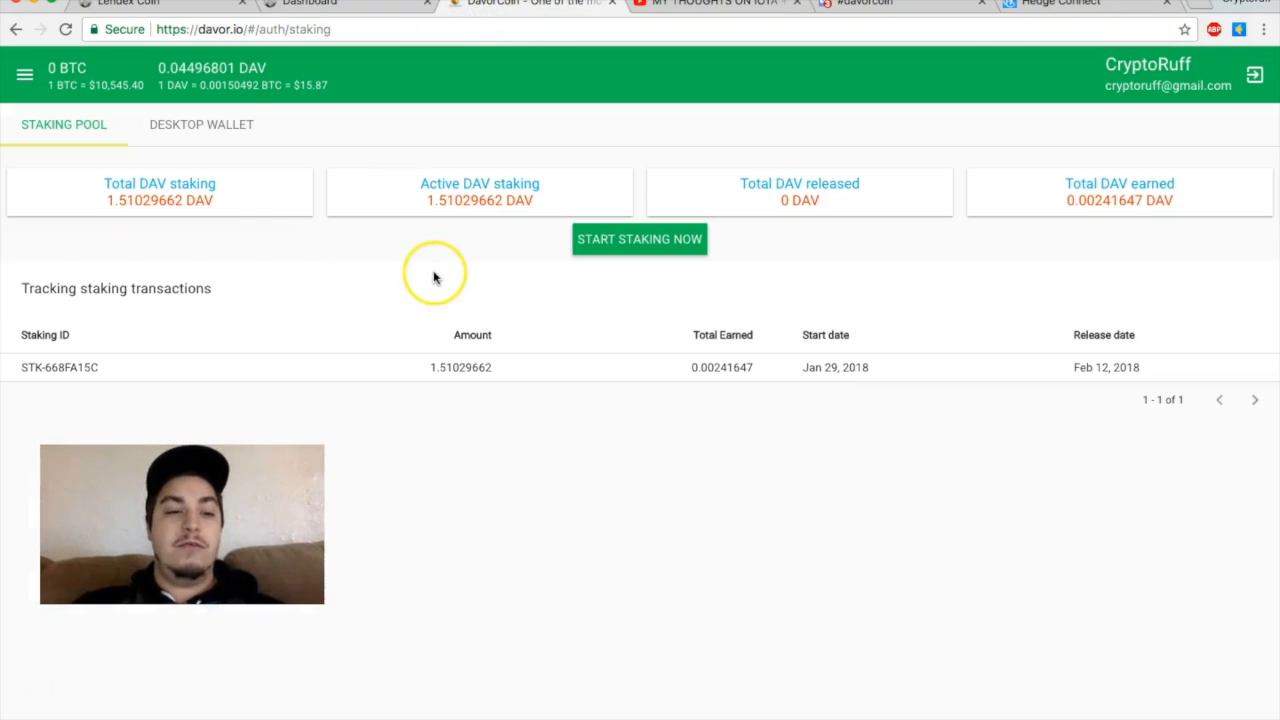
mouse_move(408, 303)
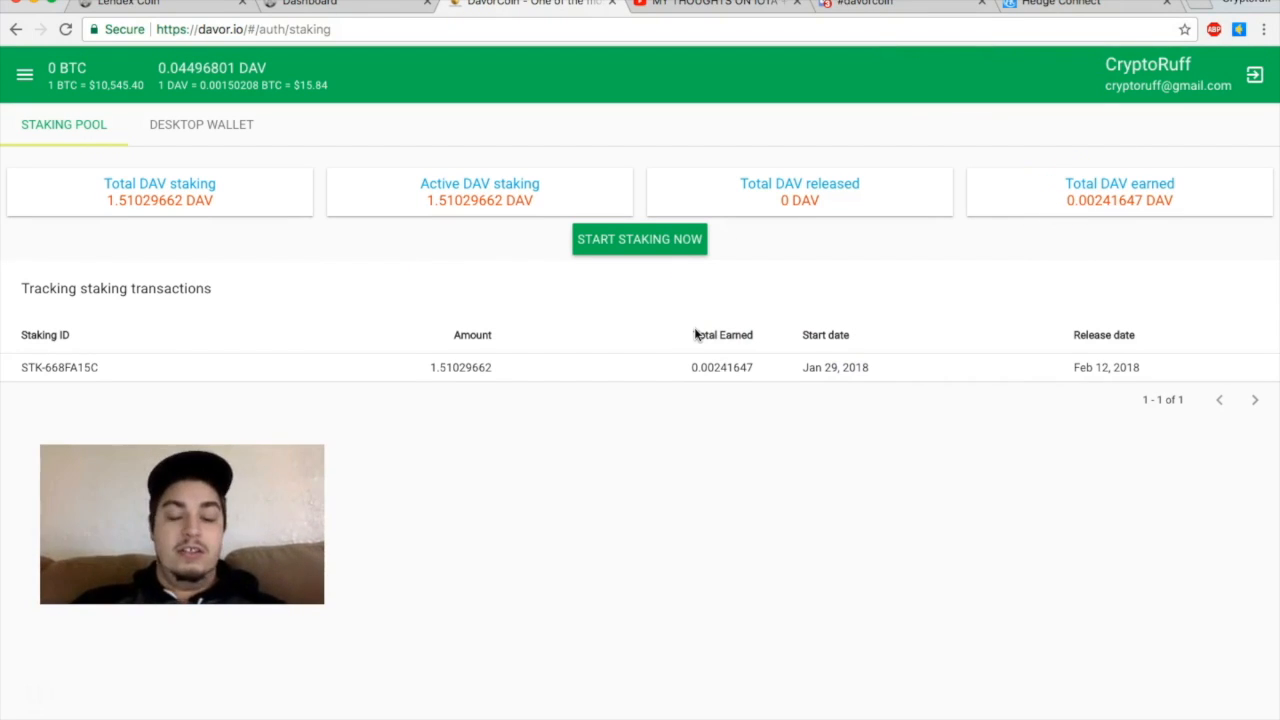
mouse_move(702, 323)
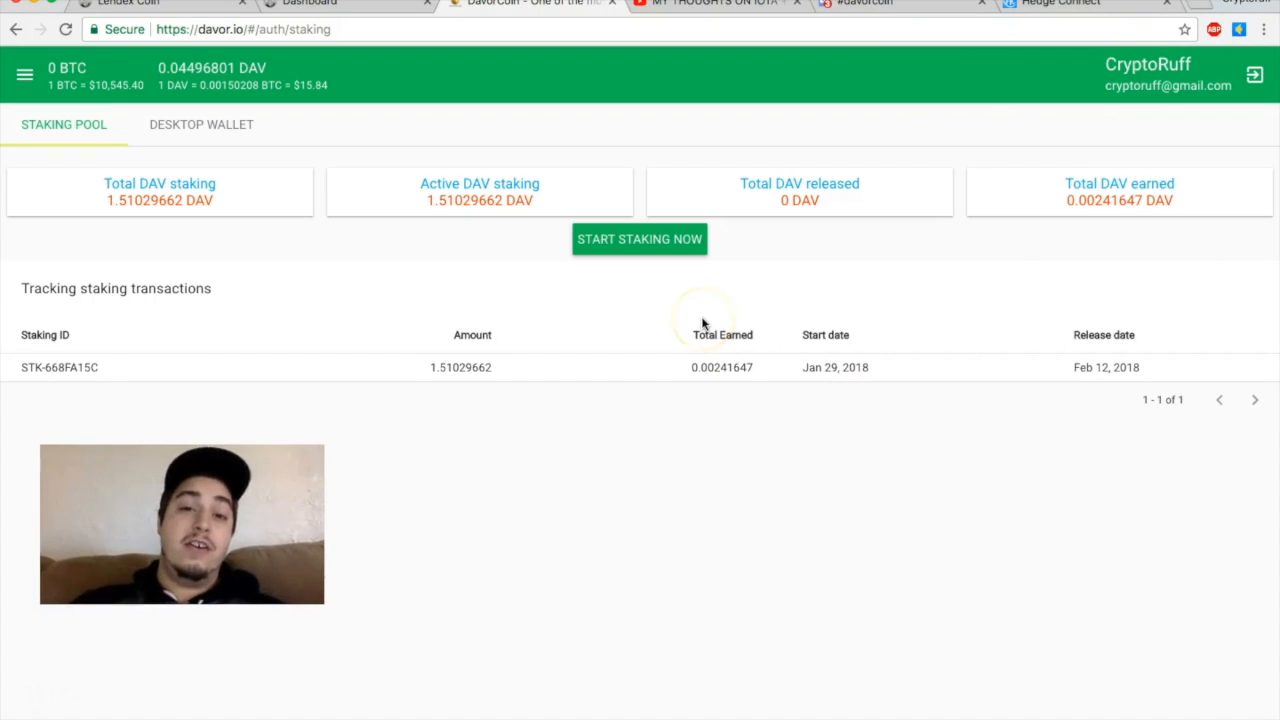
mouse_move(670, 230)
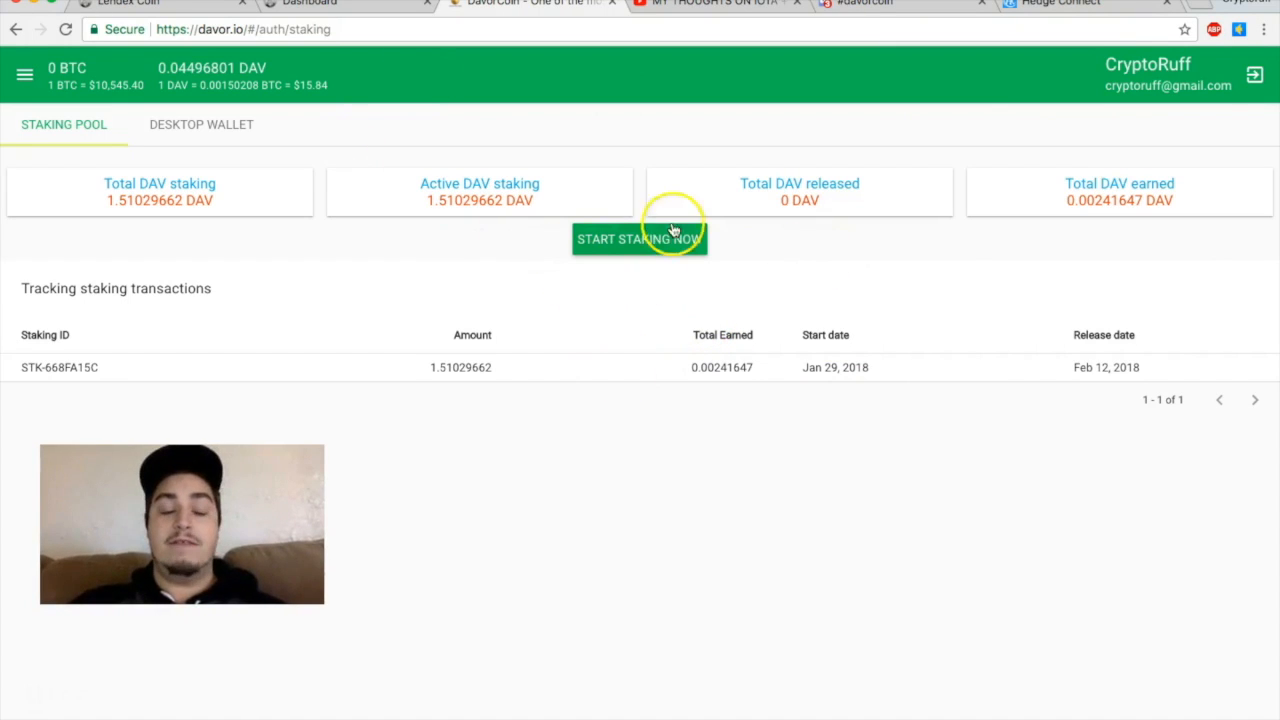
mouse_move(1083, 199)
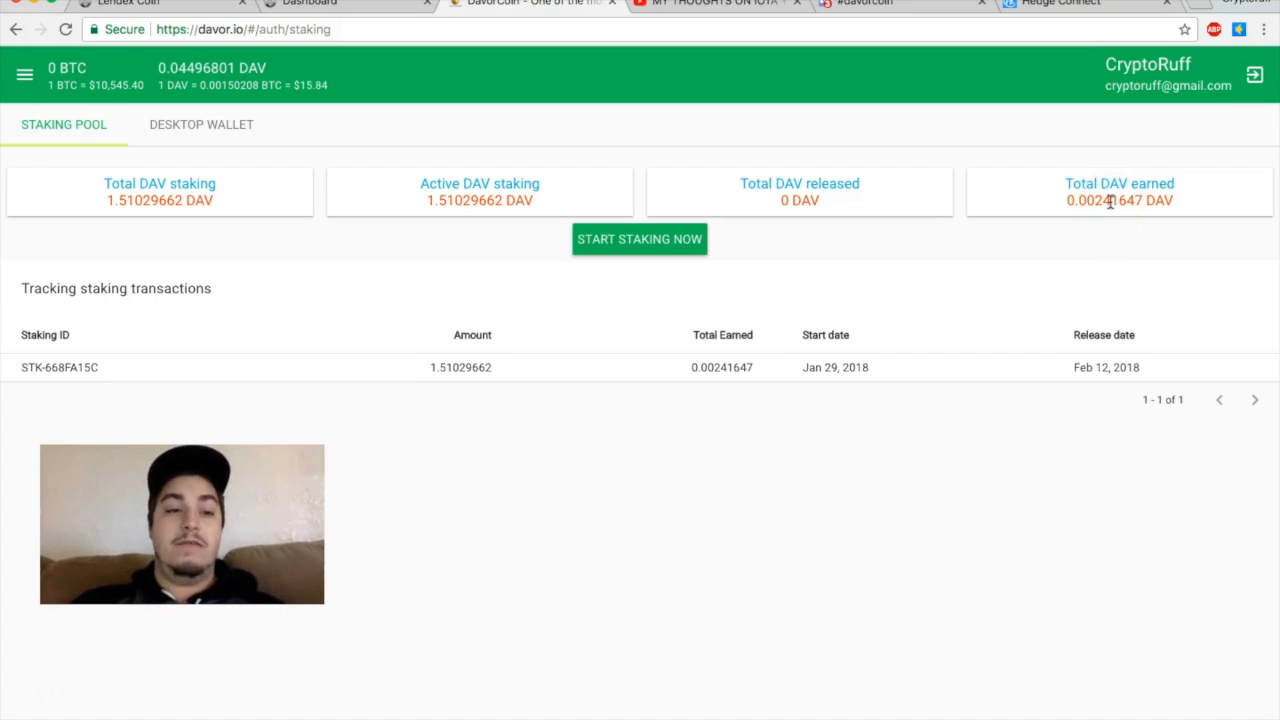
click(24, 74)
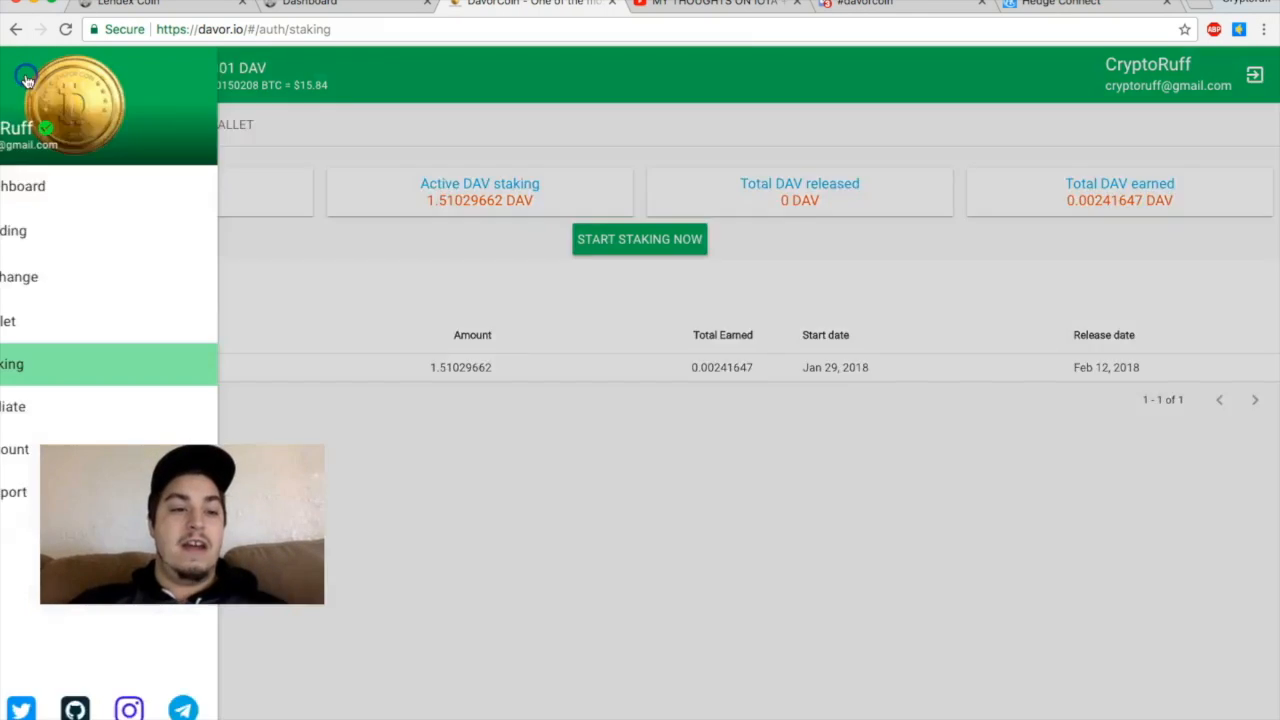
Step: Choose Lending from the side menu and scroll through the $233.47 investments and daily interest
click(13, 230)
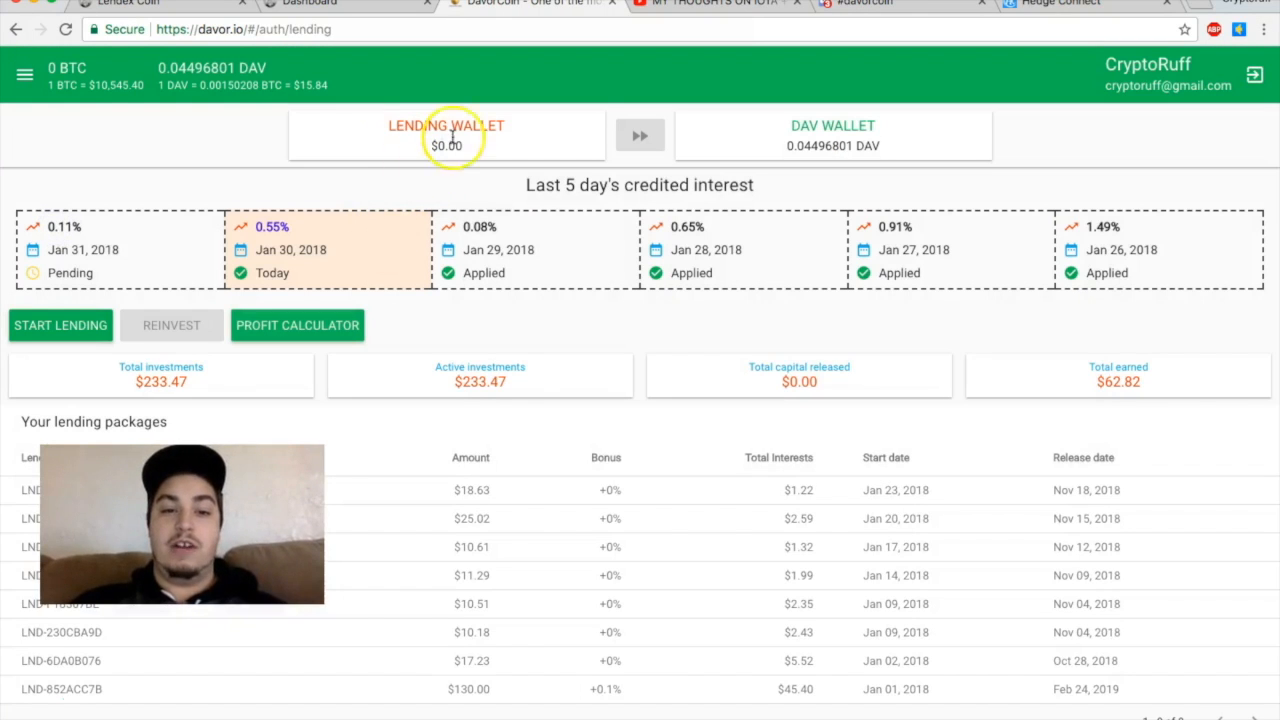
mouse_move(835, 162)
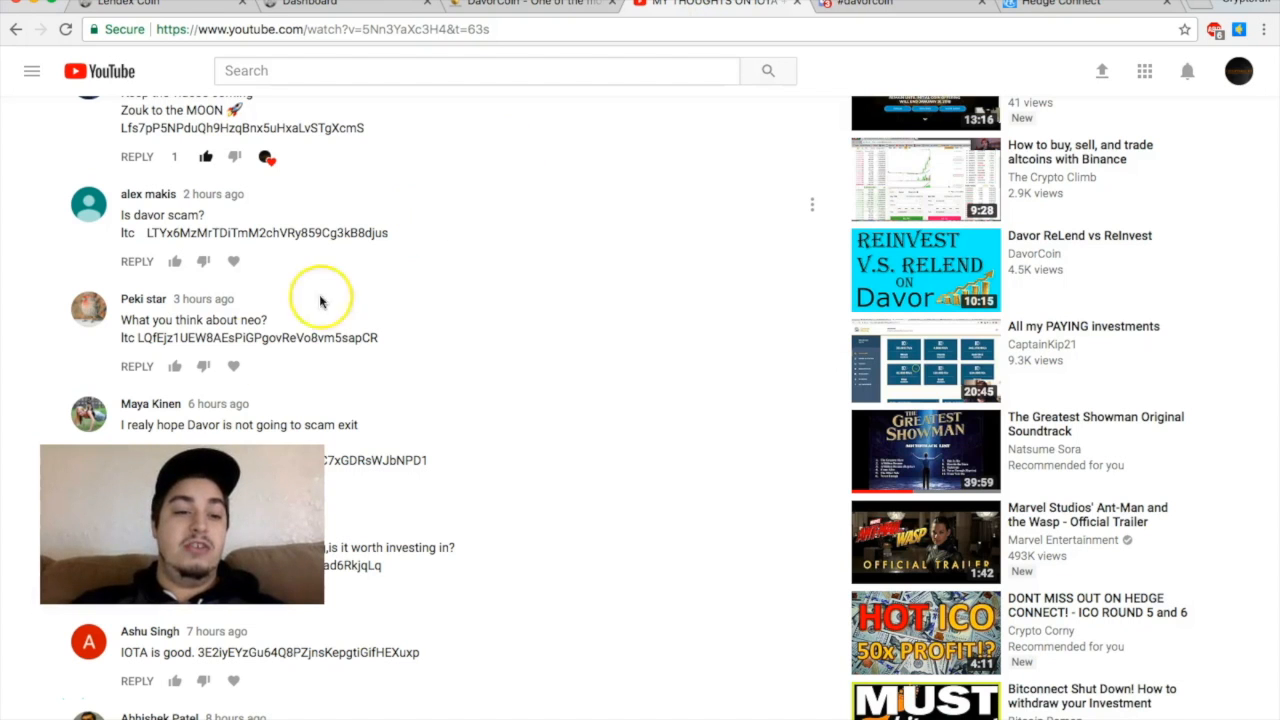
scroll(down, 3)
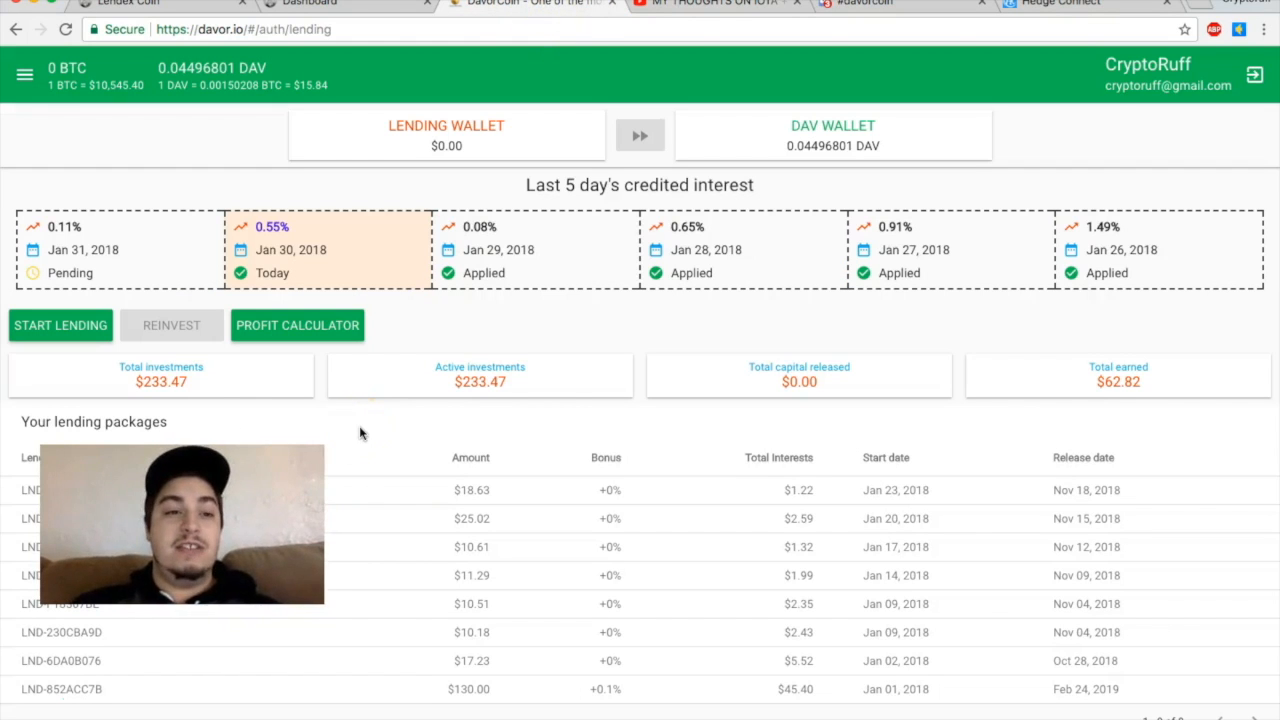
mouse_move(405, 370)
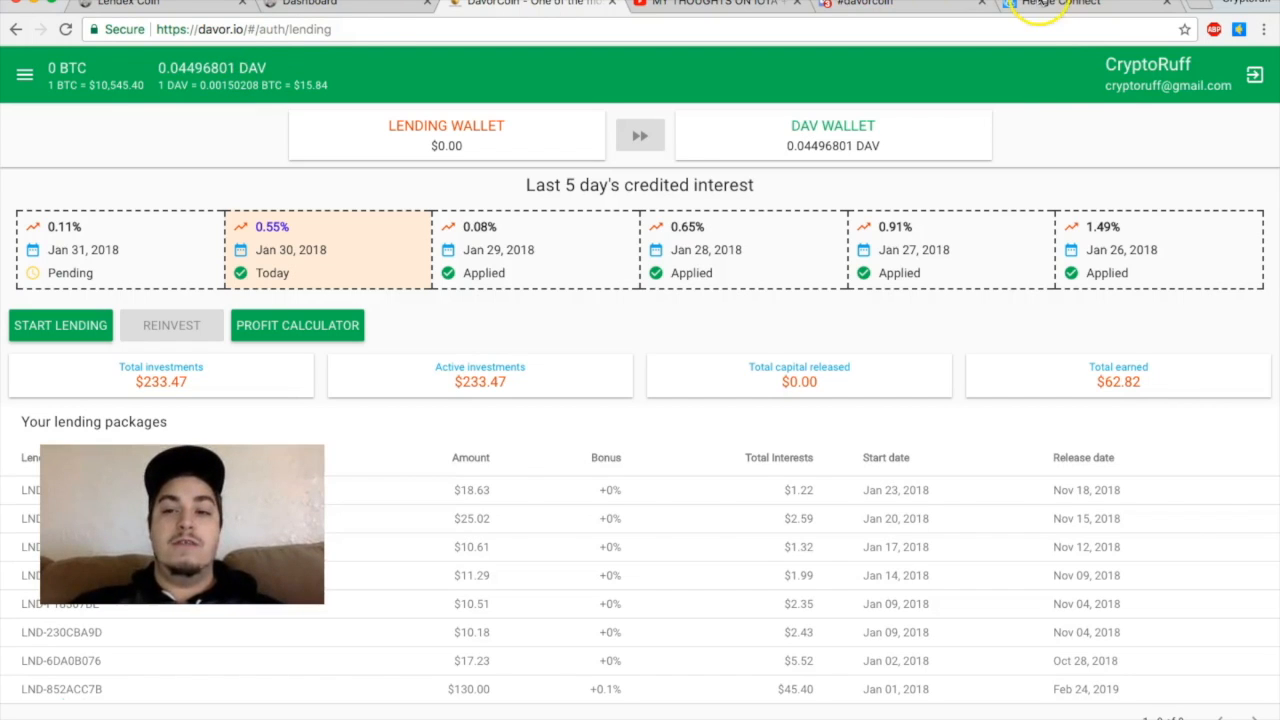
Step: Switch to the Hedge Connect tab showing the roadmap from the Jan 20–Feb 10 ICO to Bittrex
click(1060, 3)
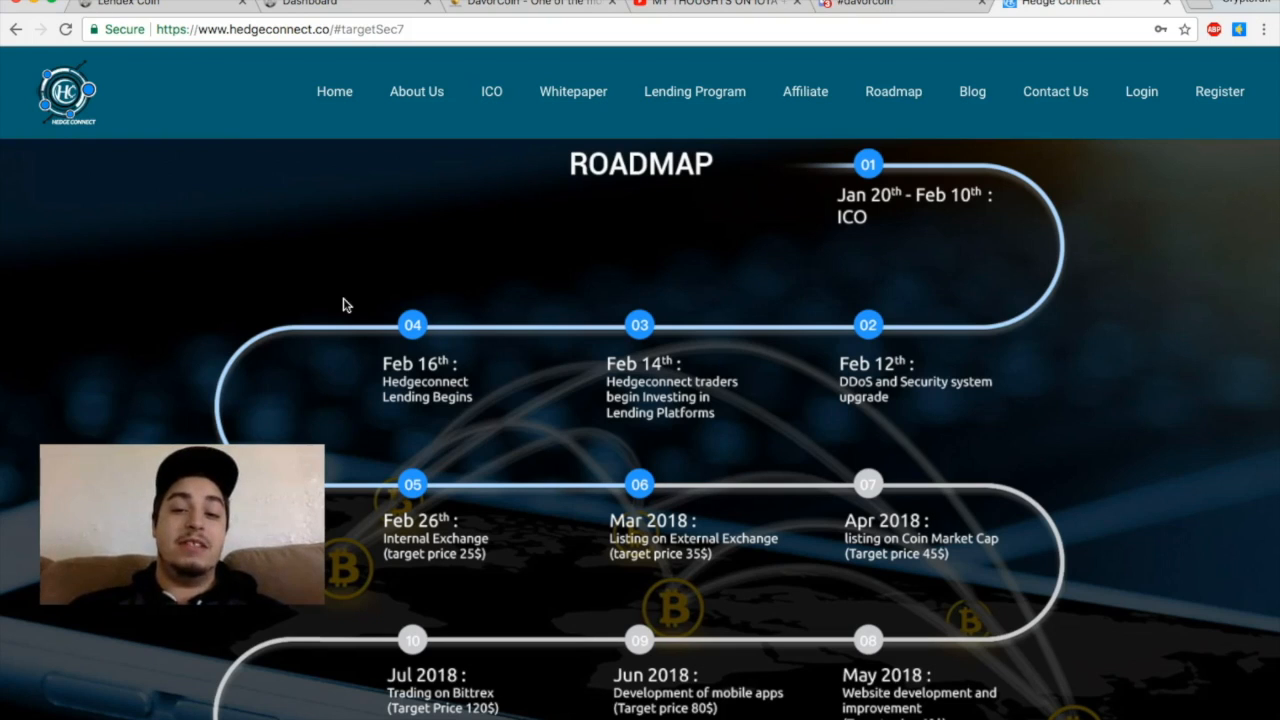
mouse_move(813, 217)
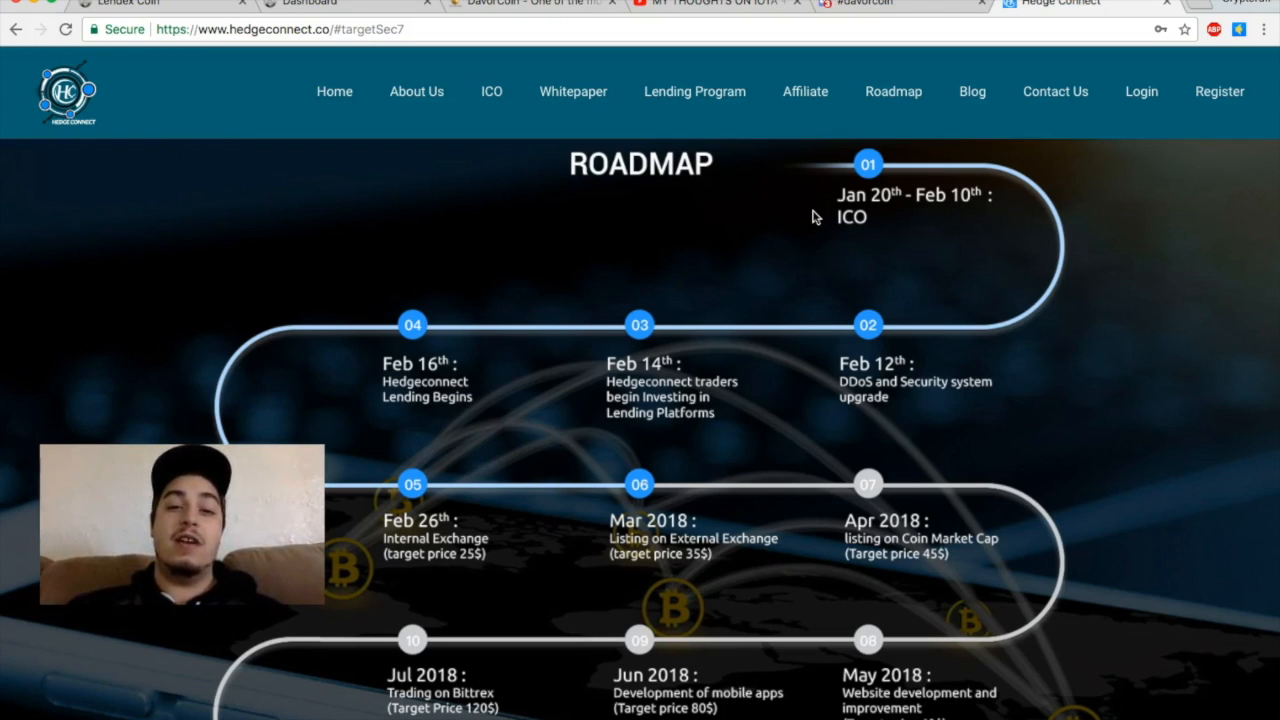
mouse_move(813, 188)
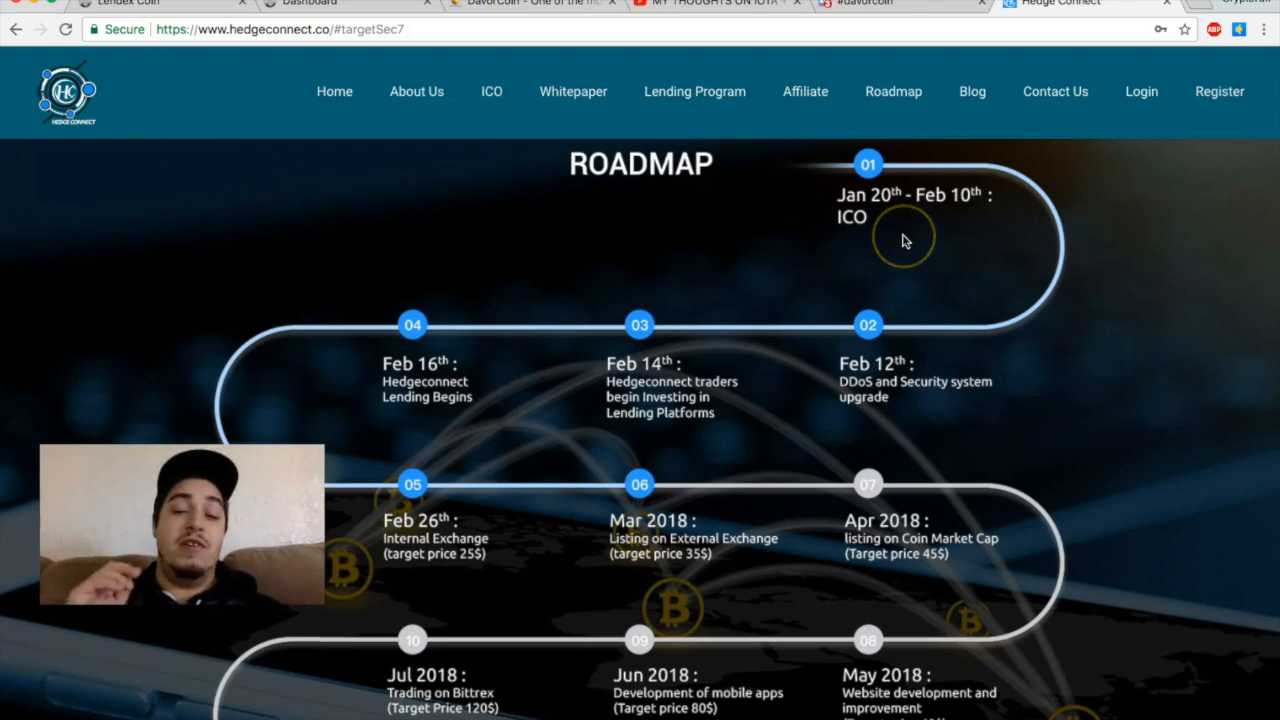
mouse_move(687, 288)
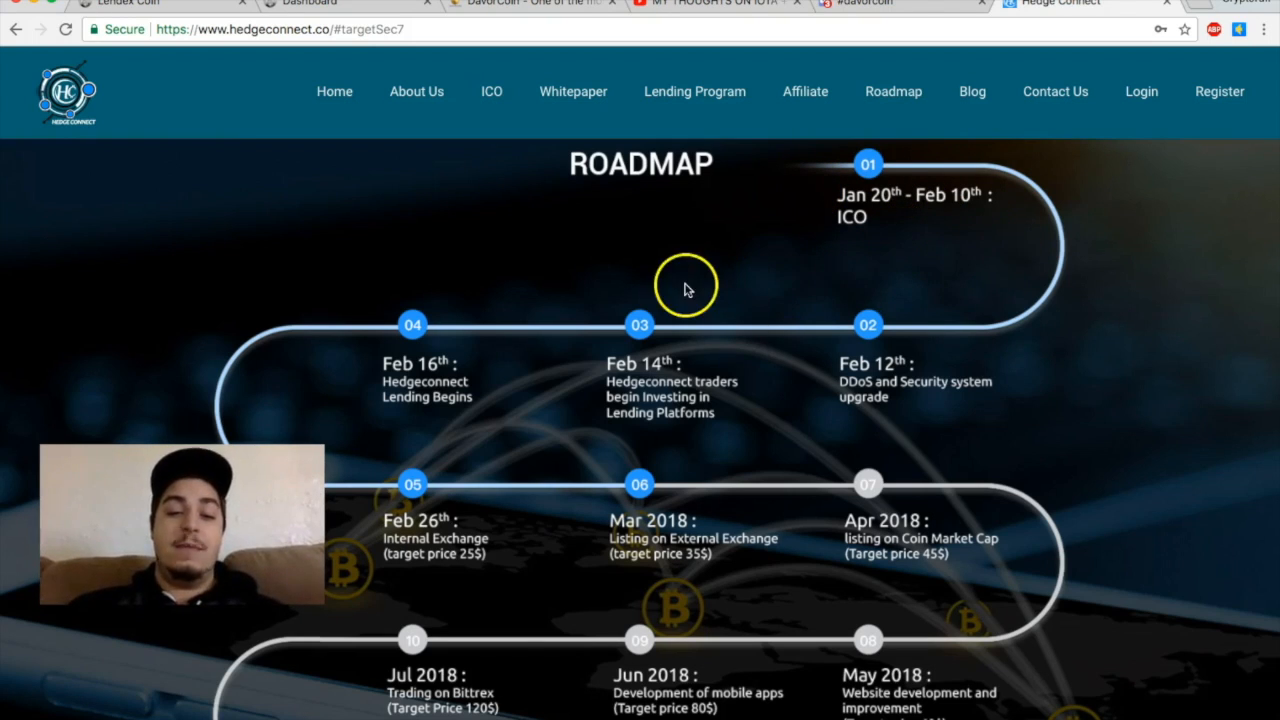
mouse_move(595, 395)
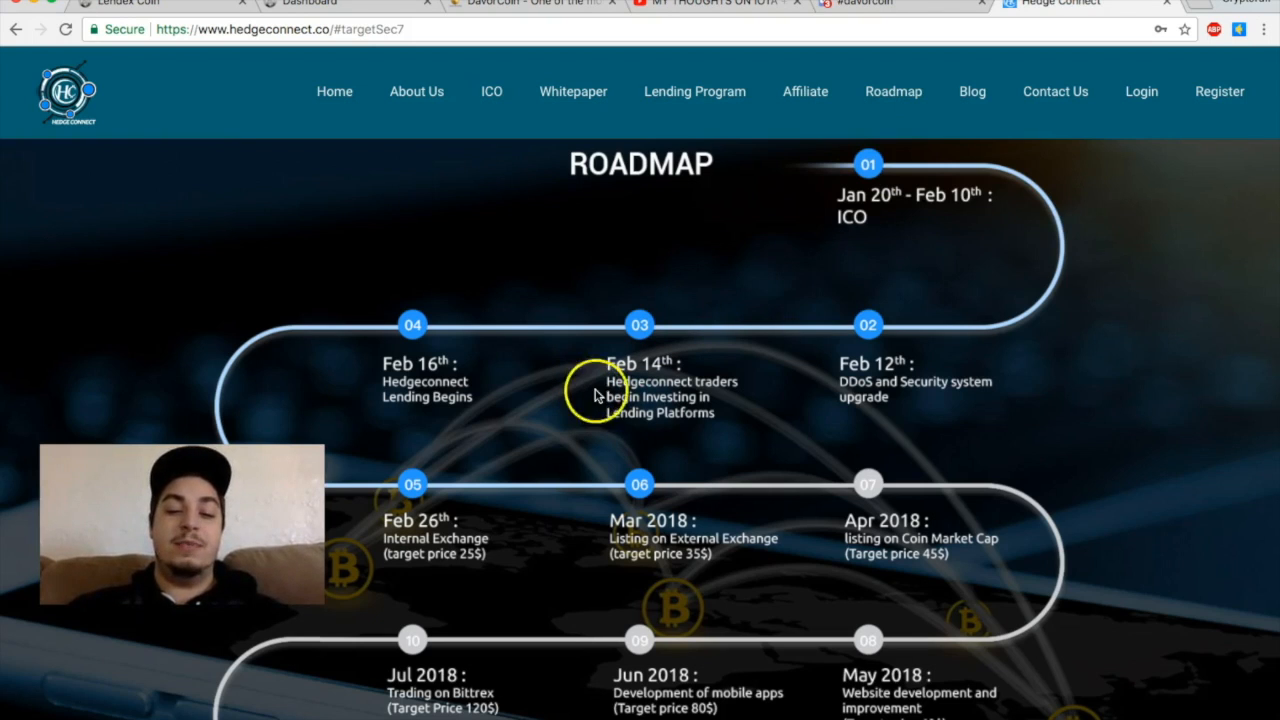
mouse_move(702, 443)
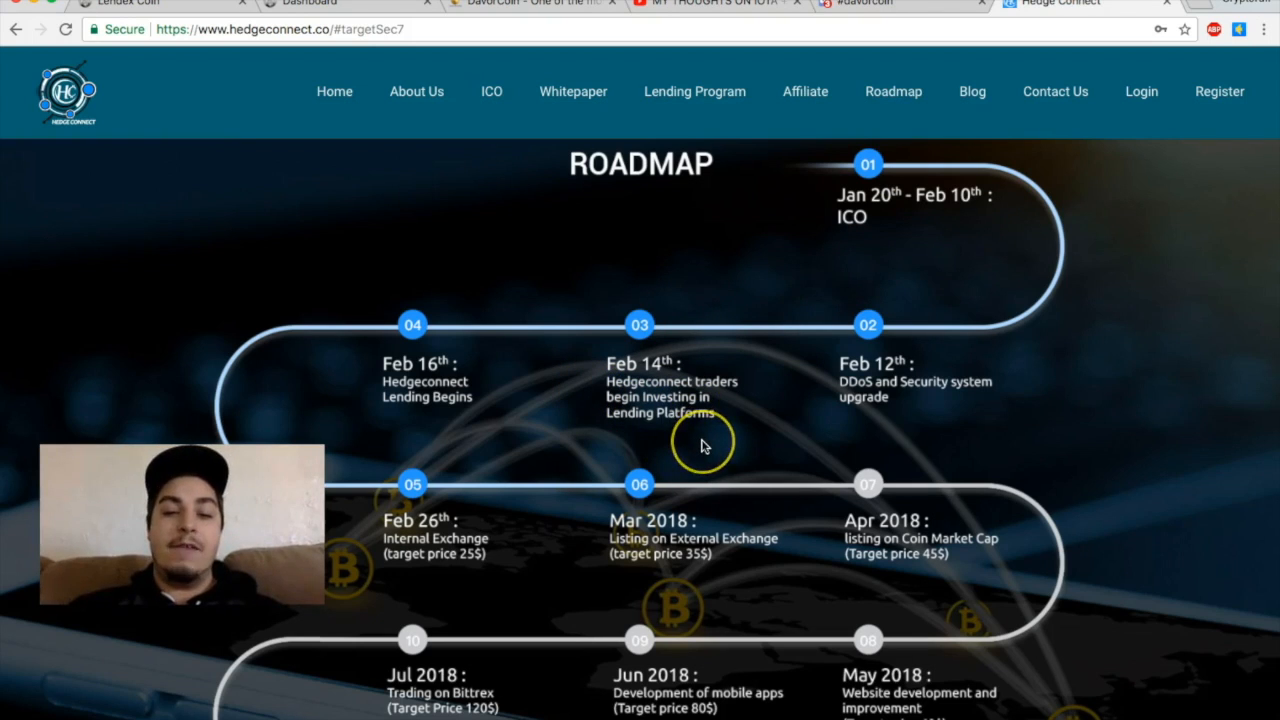
mouse_move(703, 445)
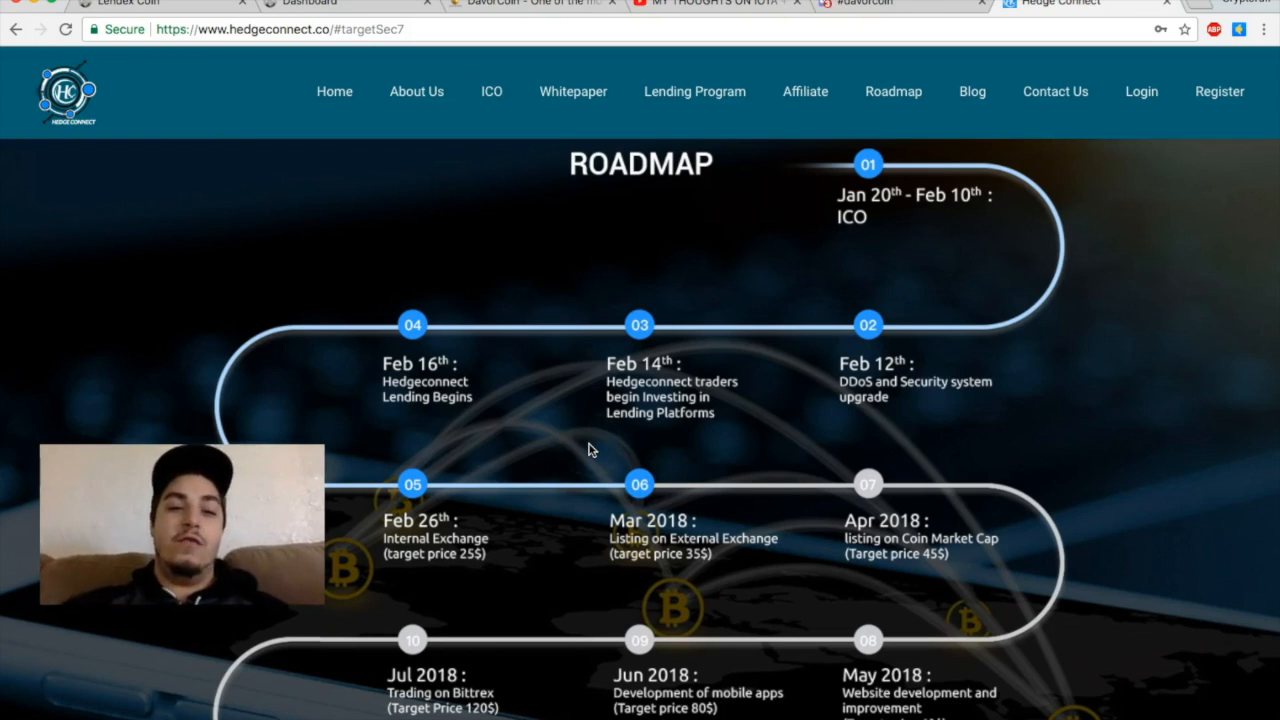
Step: Return to the DavorCoin tab showing 0.55% interest credited today and $62.82 total earned
click(520, 8)
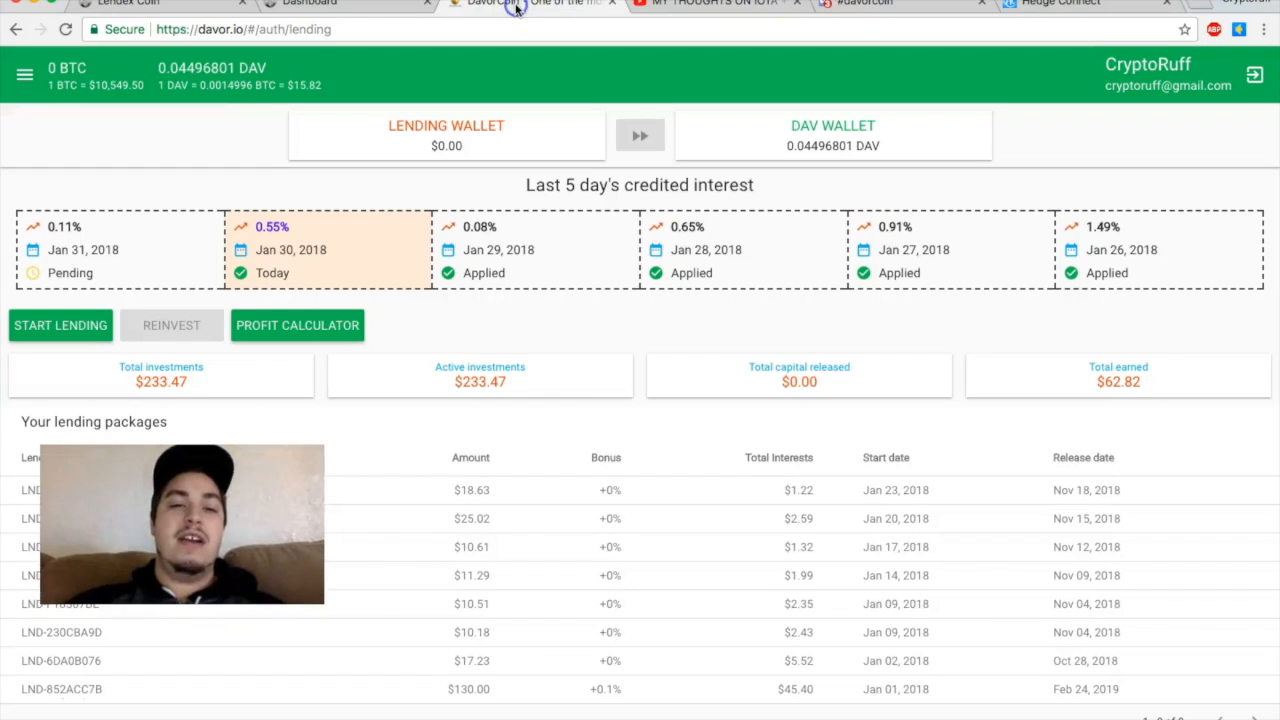
mouse_move(985, 115)
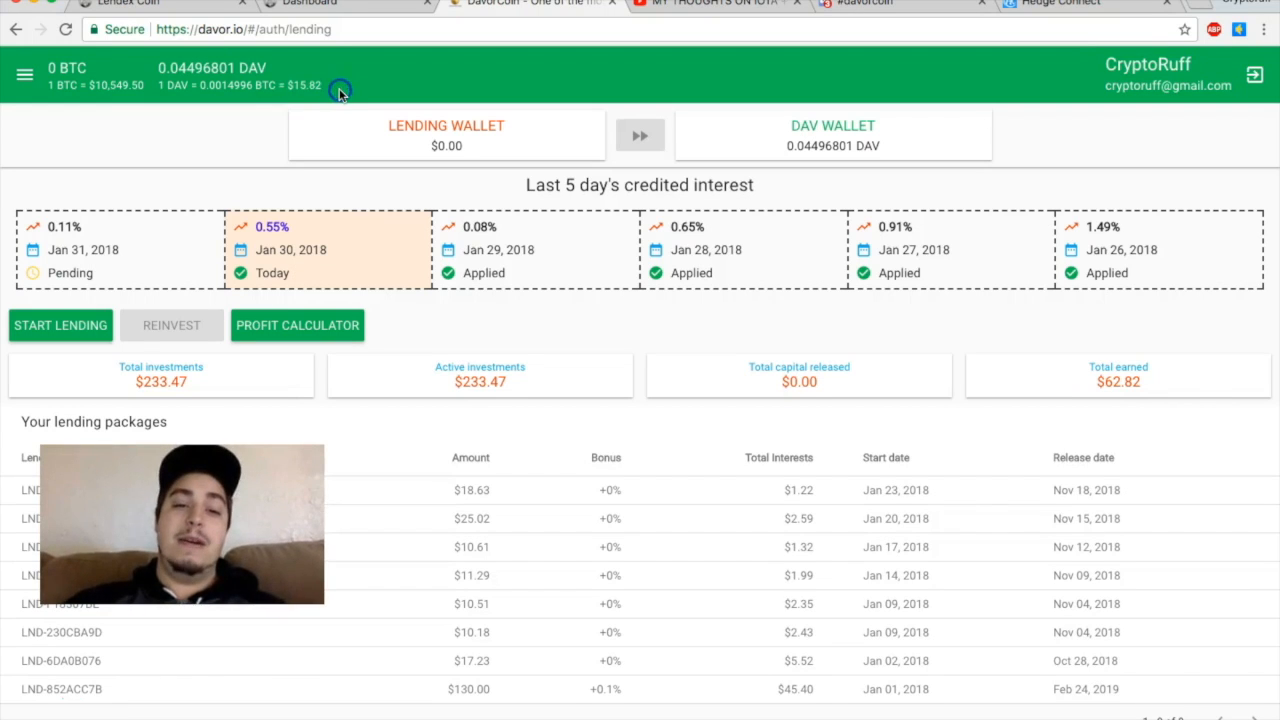
mouse_move(378, 285)
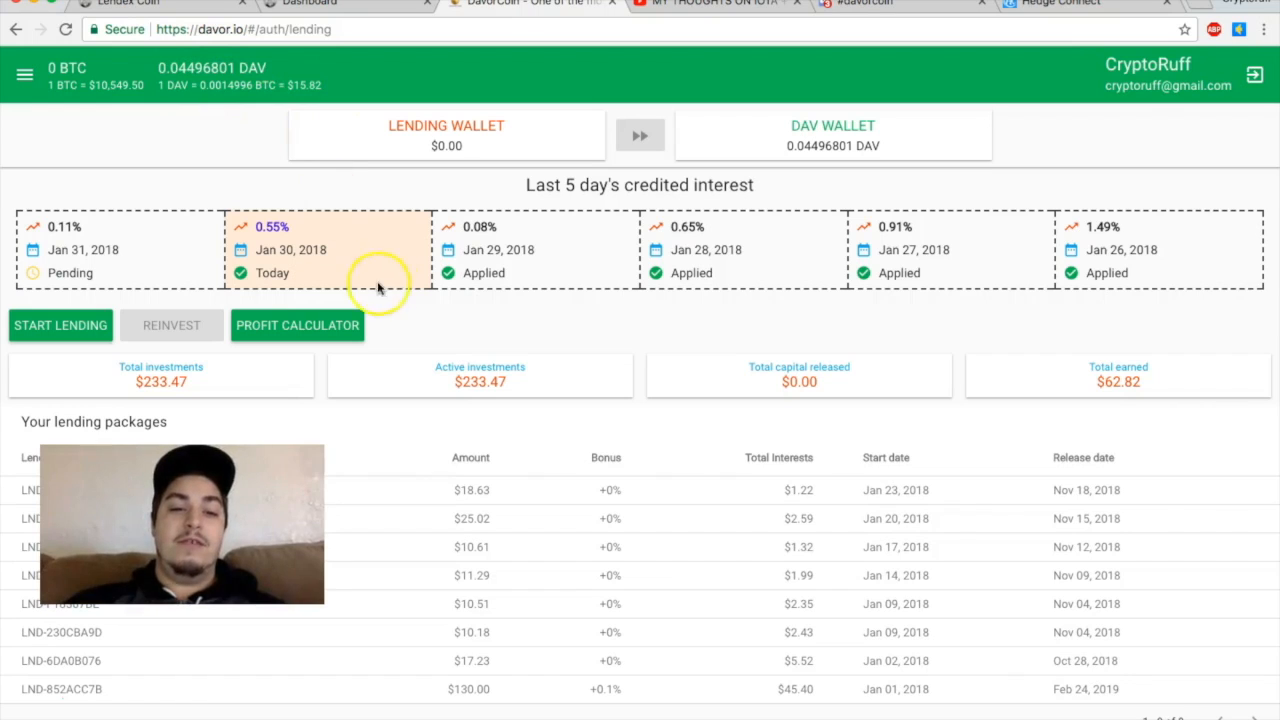
mouse_move(260, 192)
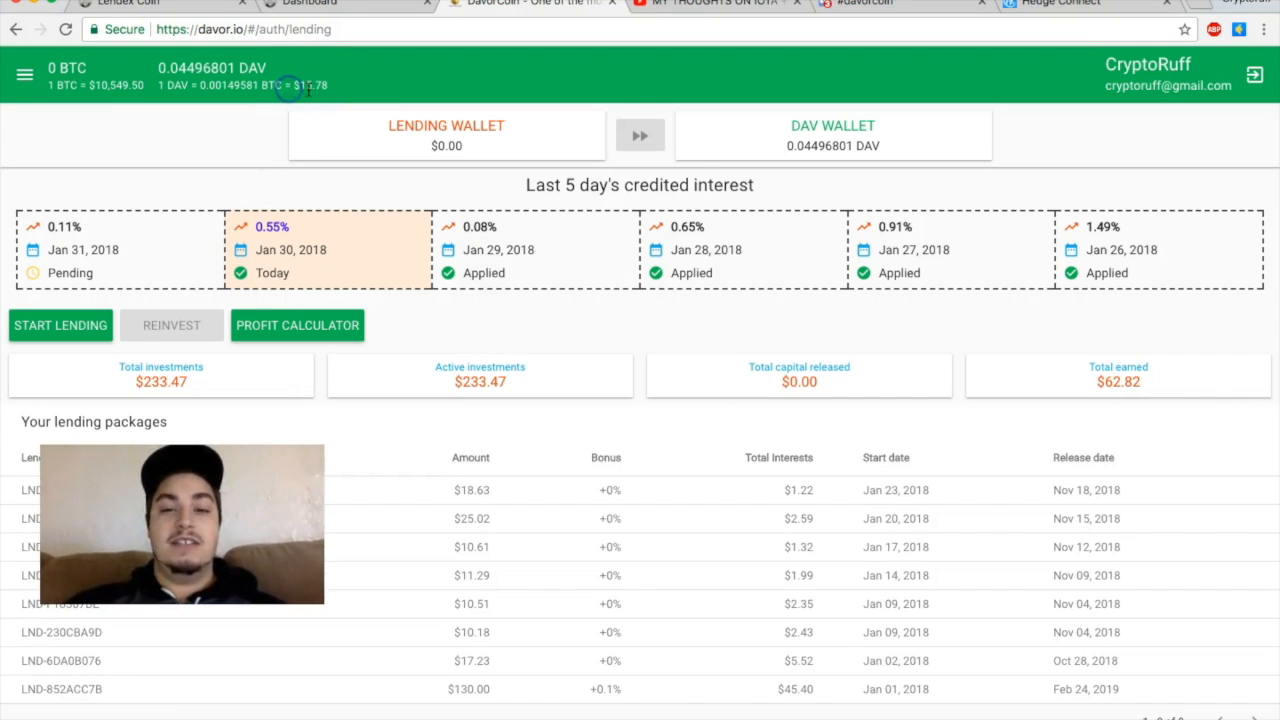
mouse_move(437, 170)
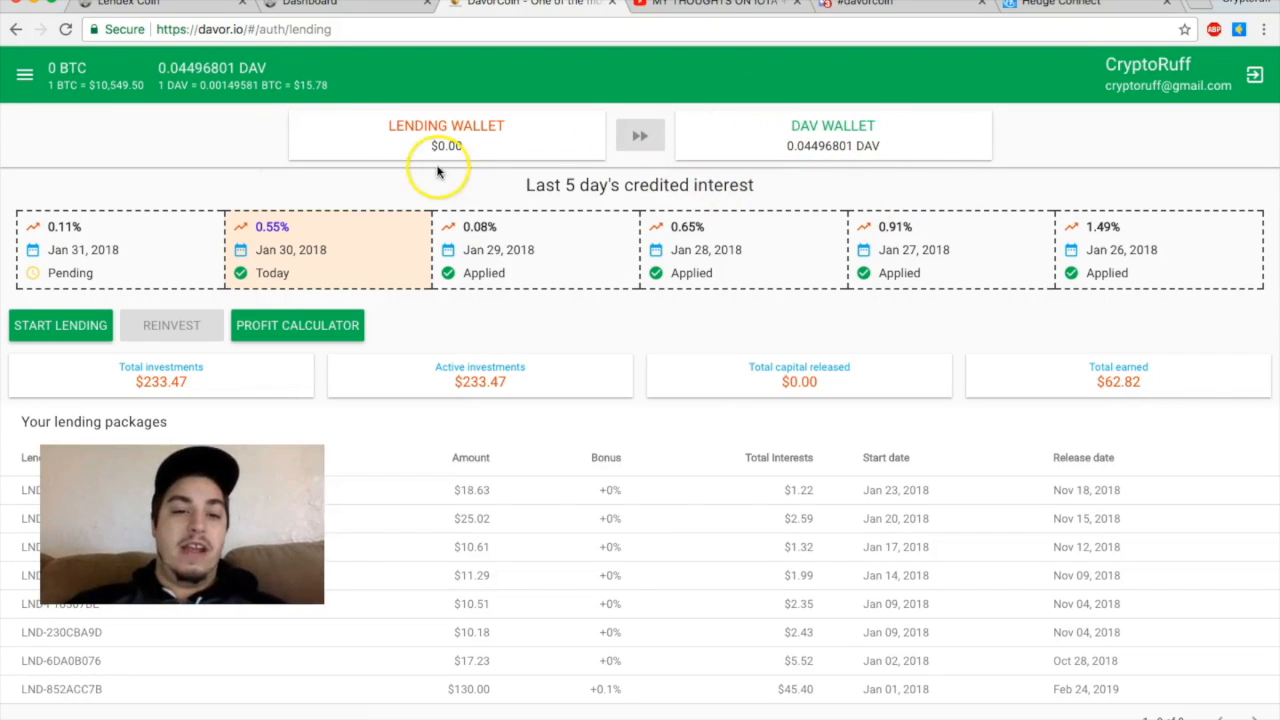
mouse_move(770, 124)
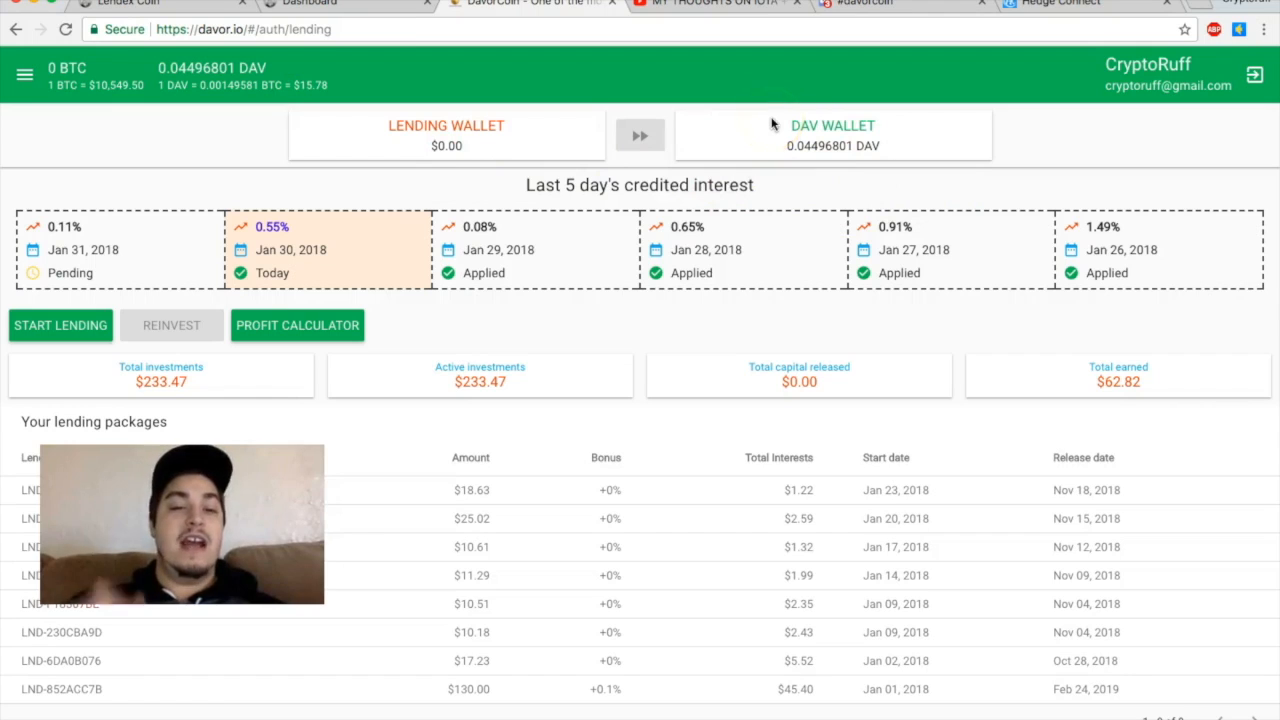
mouse_move(607, 147)
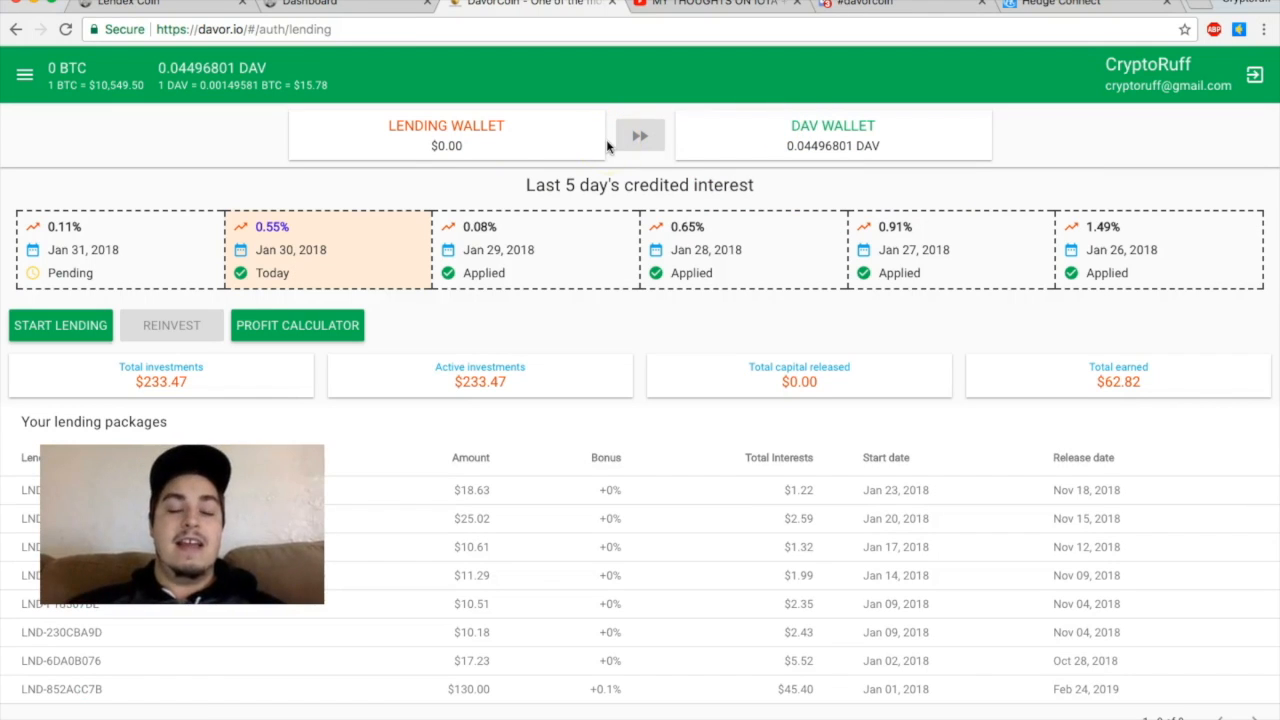
mouse_move(403, 110)
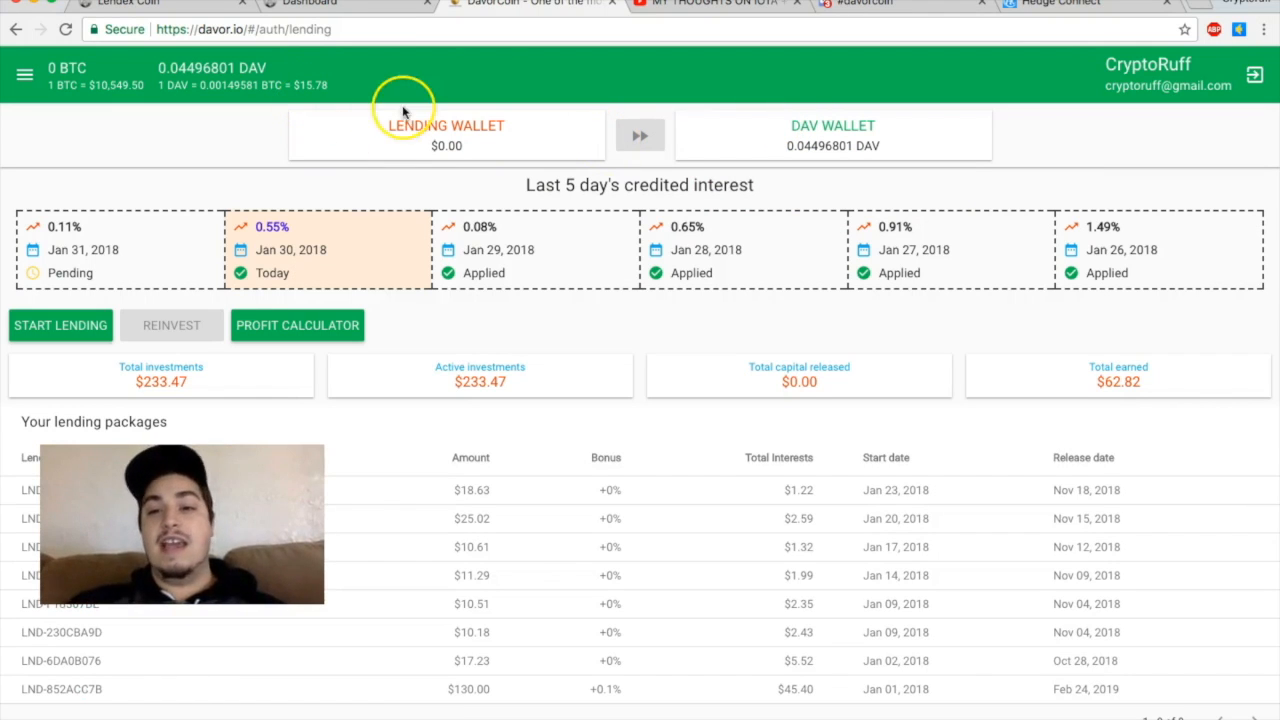
mouse_move(1060, 24)
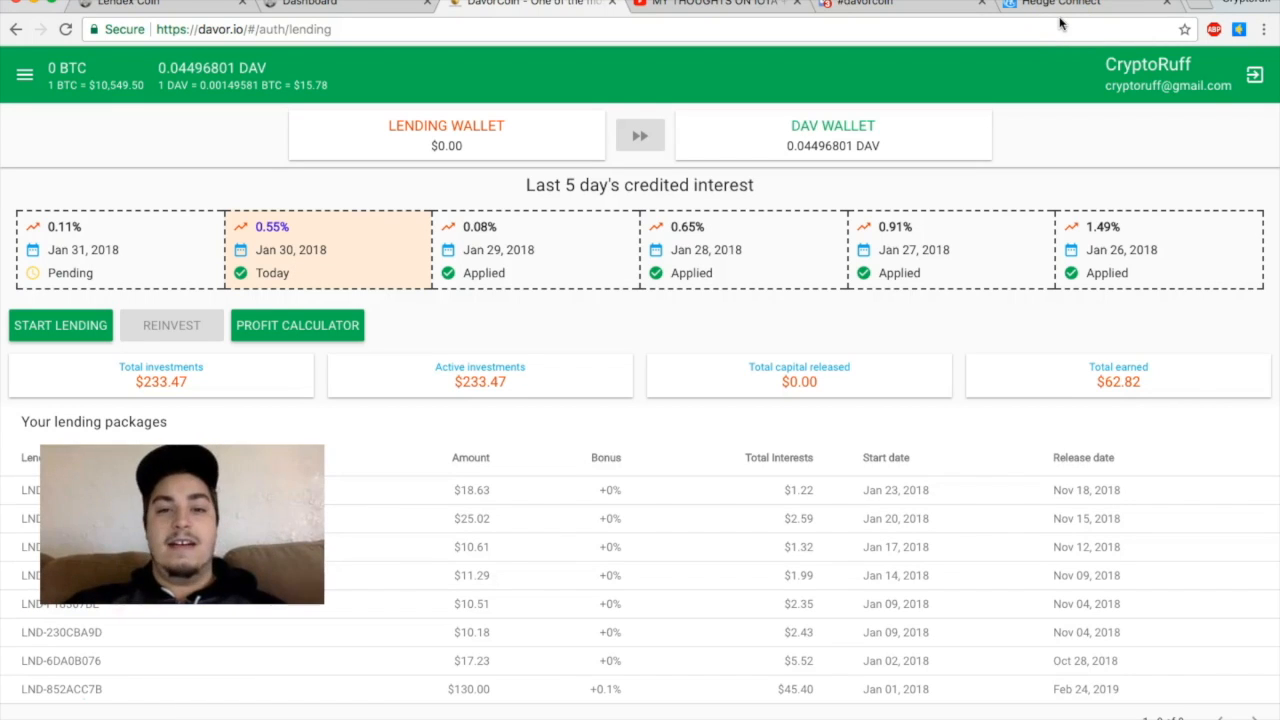
Step: Glance at the Lendex Coin tab, then scroll Hedge Connect's Lending Program table up to Introduction
click(1060, 4)
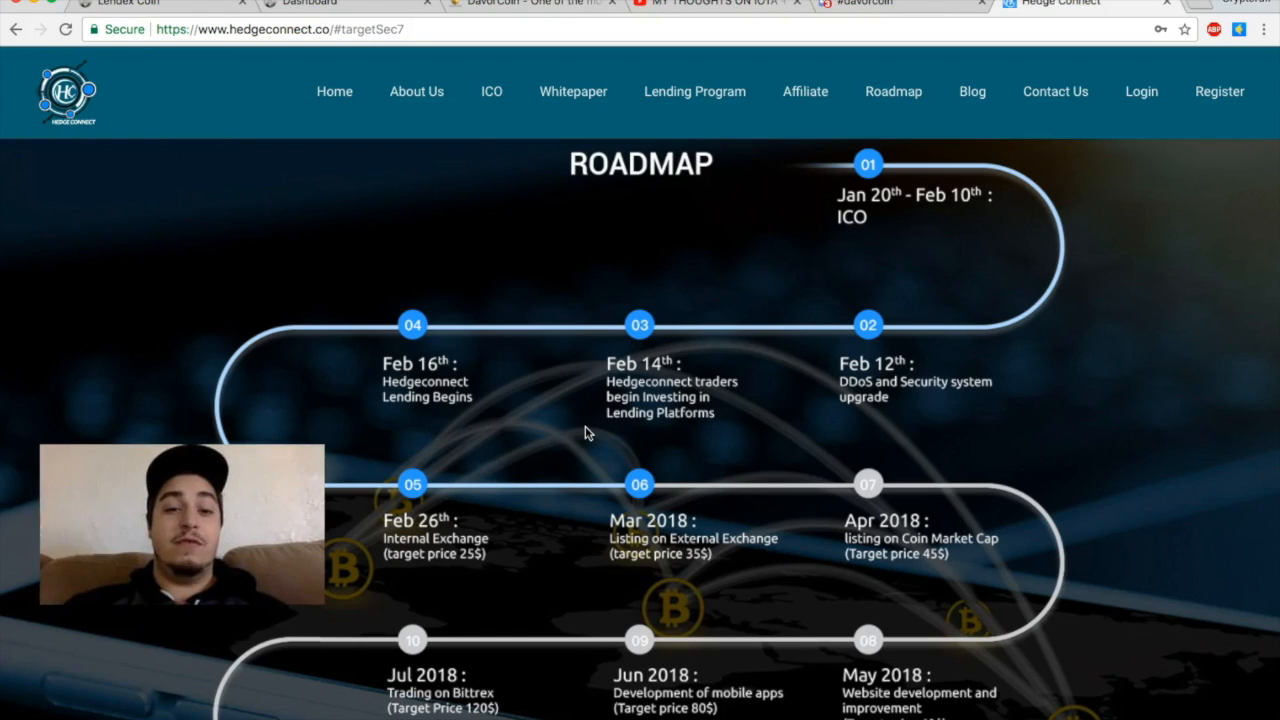
mouse_move(695, 260)
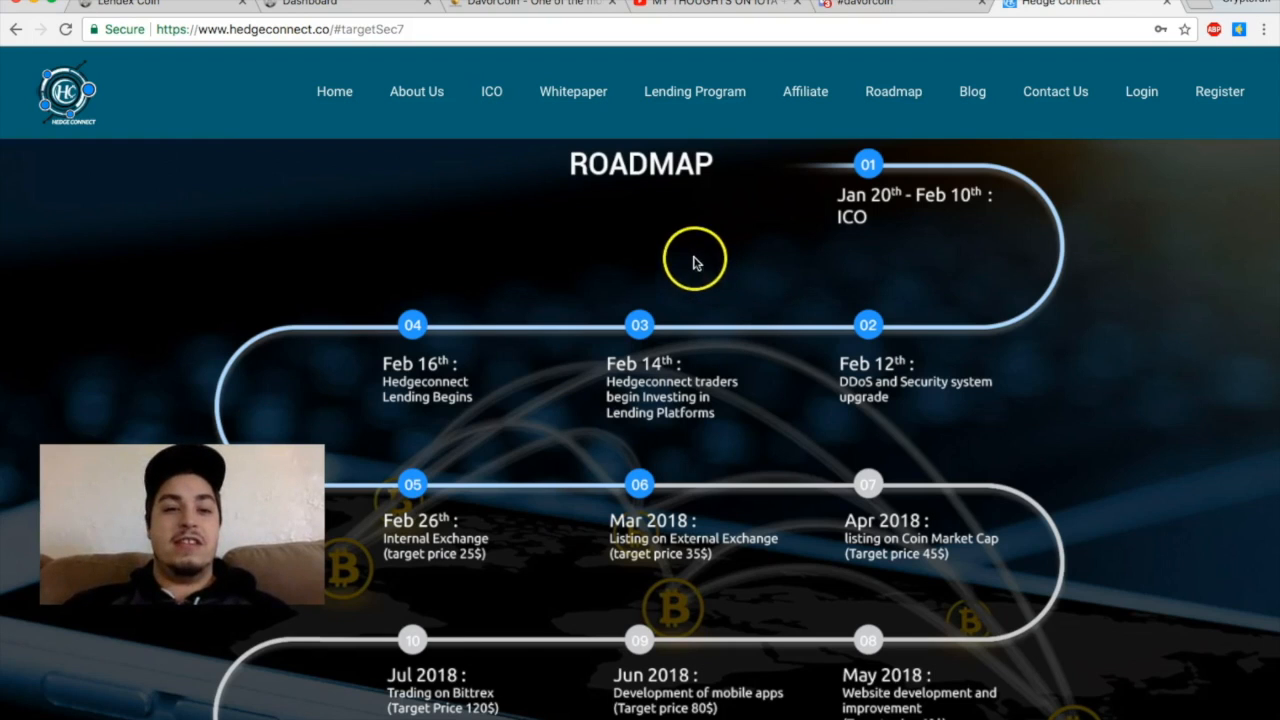
mouse_move(192, 22)
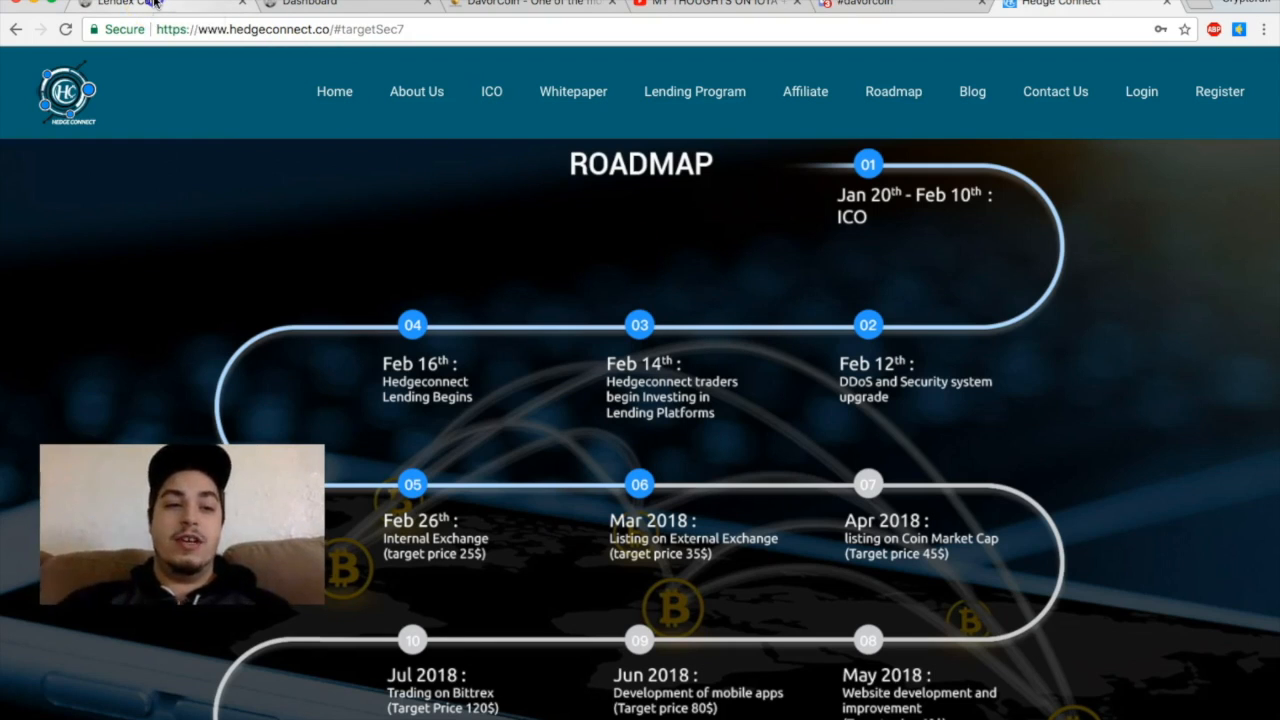
click(120, 3)
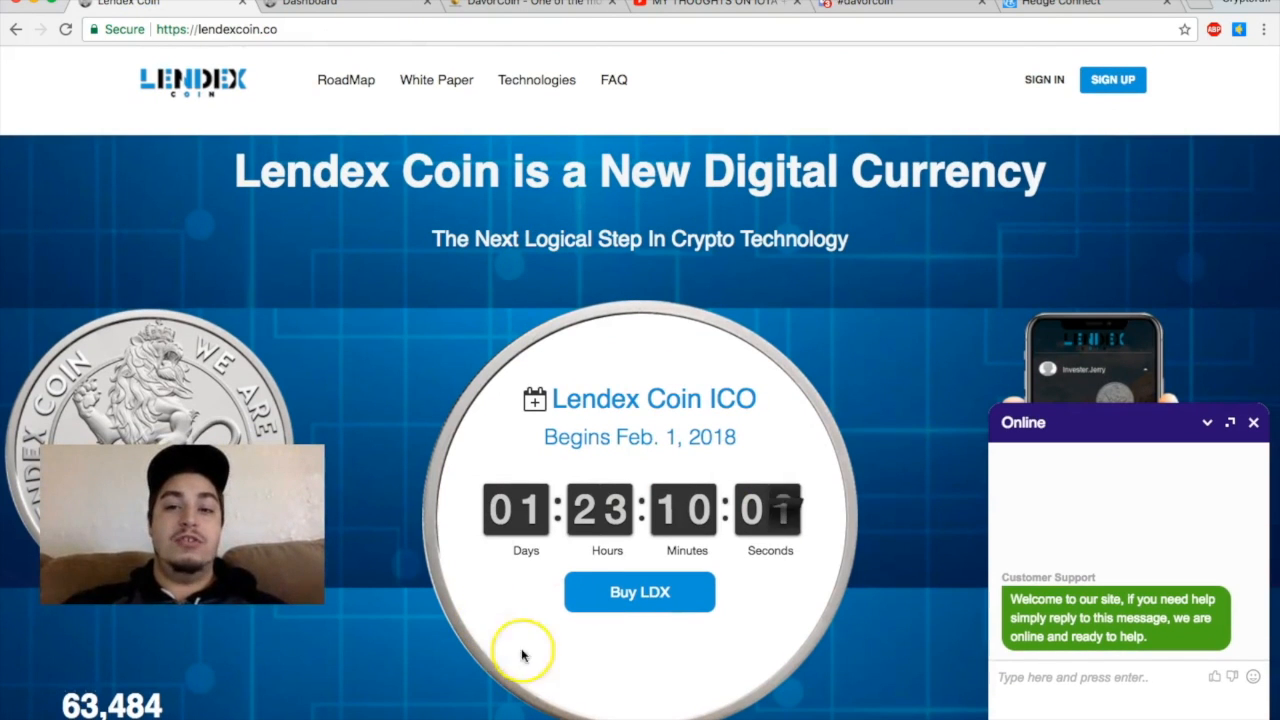
click(1060, 3)
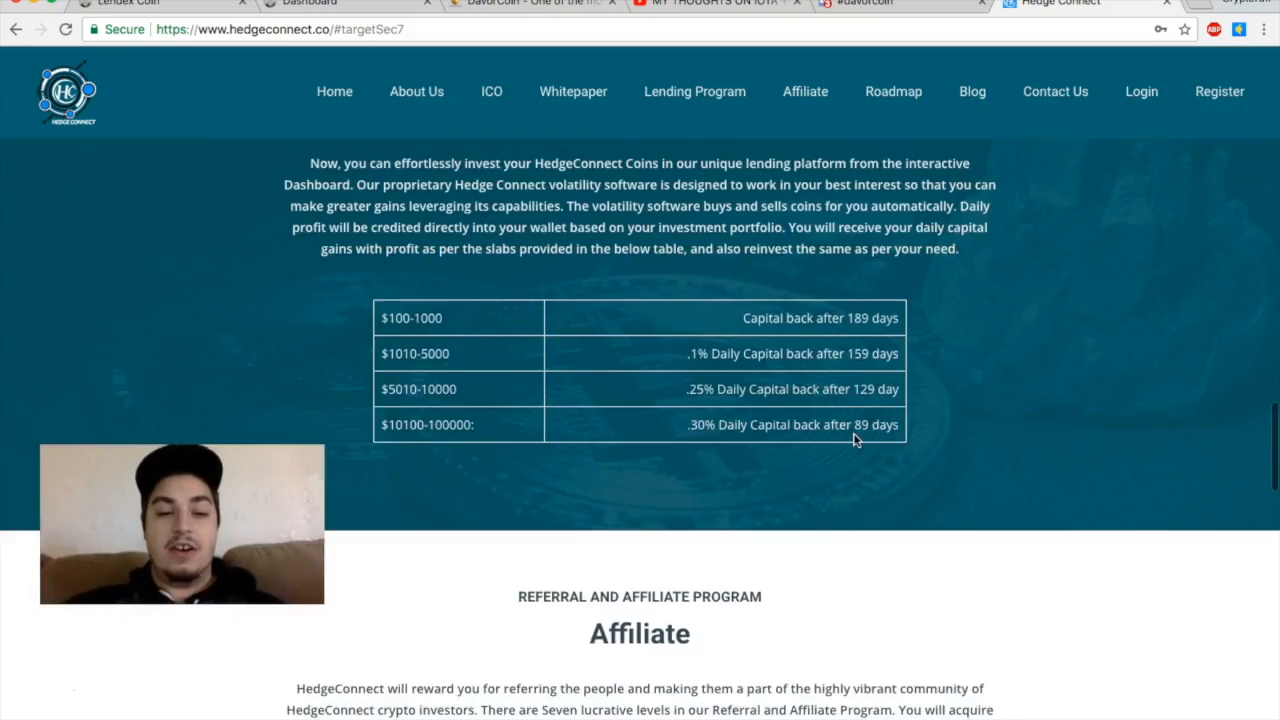
scroll(up, 3)
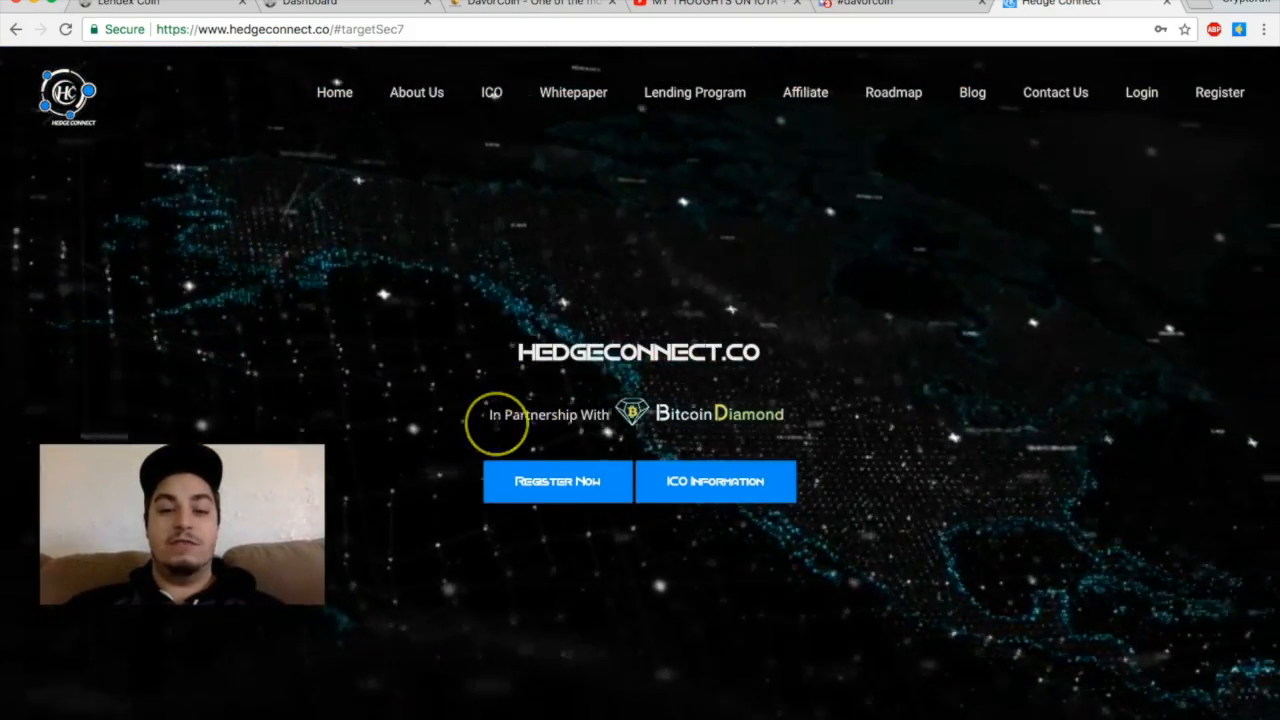
scroll(down, 3)
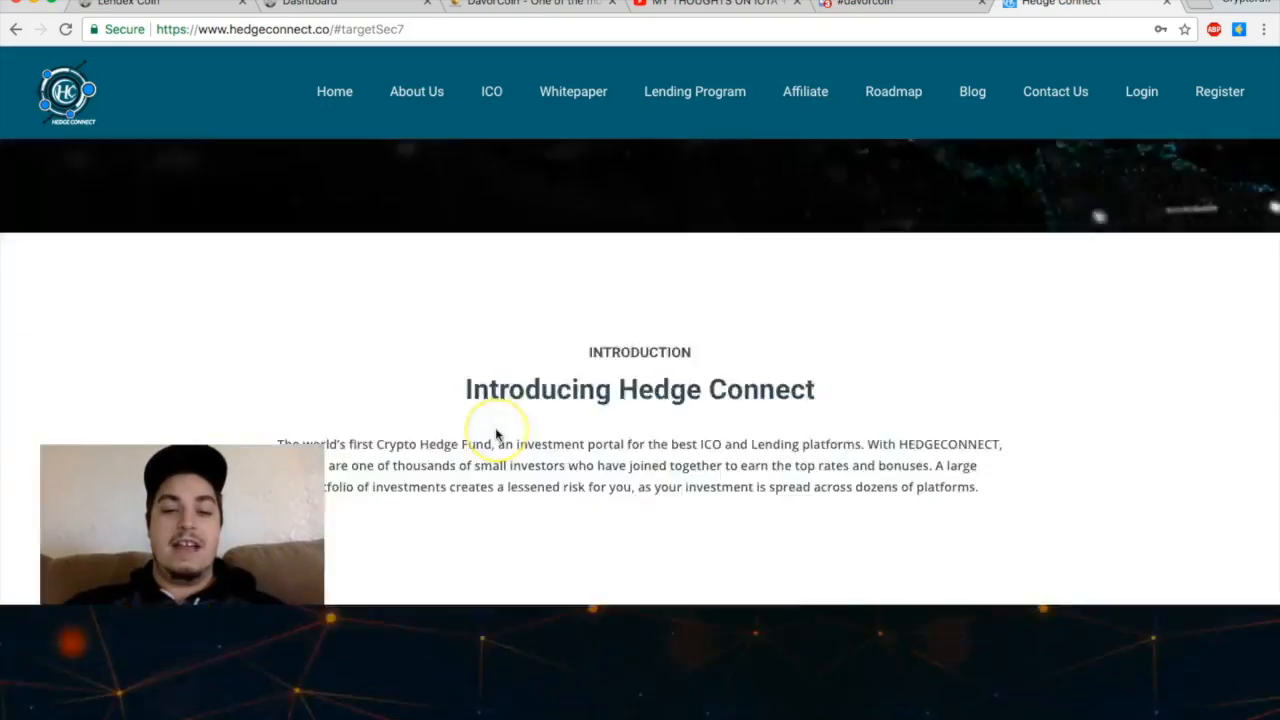
scroll(up, 3)
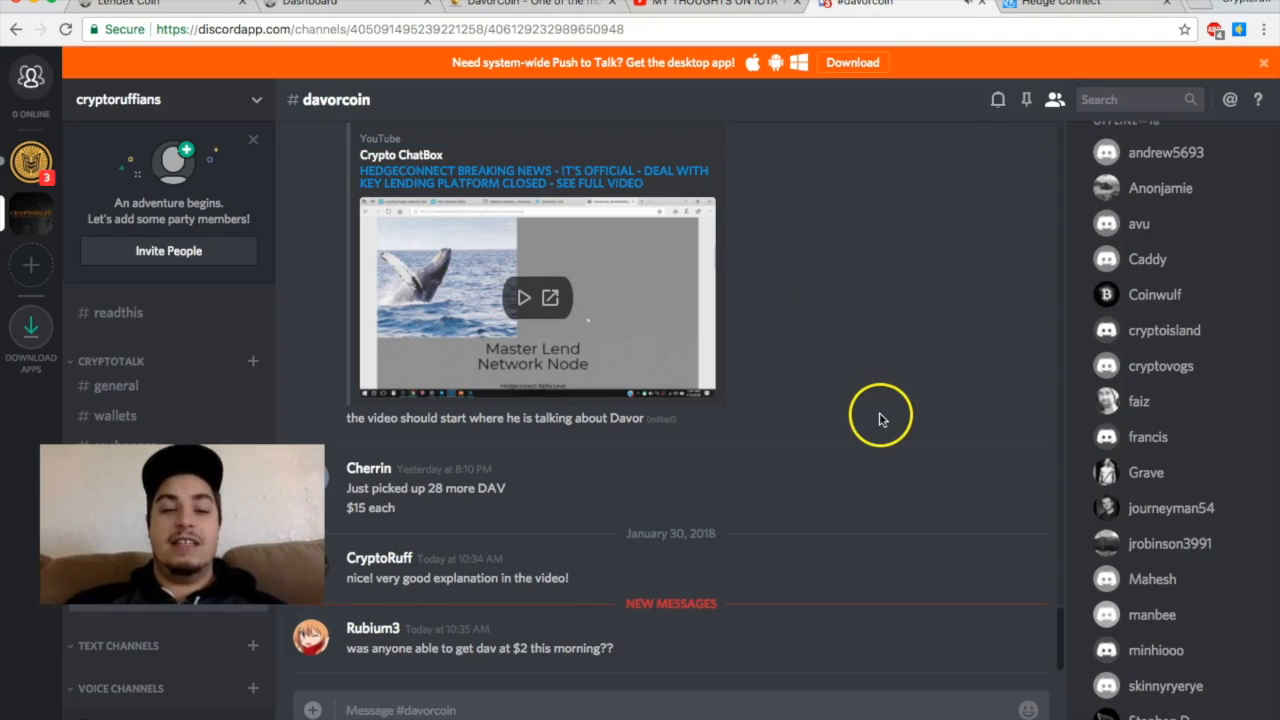
Step: Scroll the #davorcoin chat to the Hedgeconnect DAV investment and ICO end date discussion
scroll(up, 3)
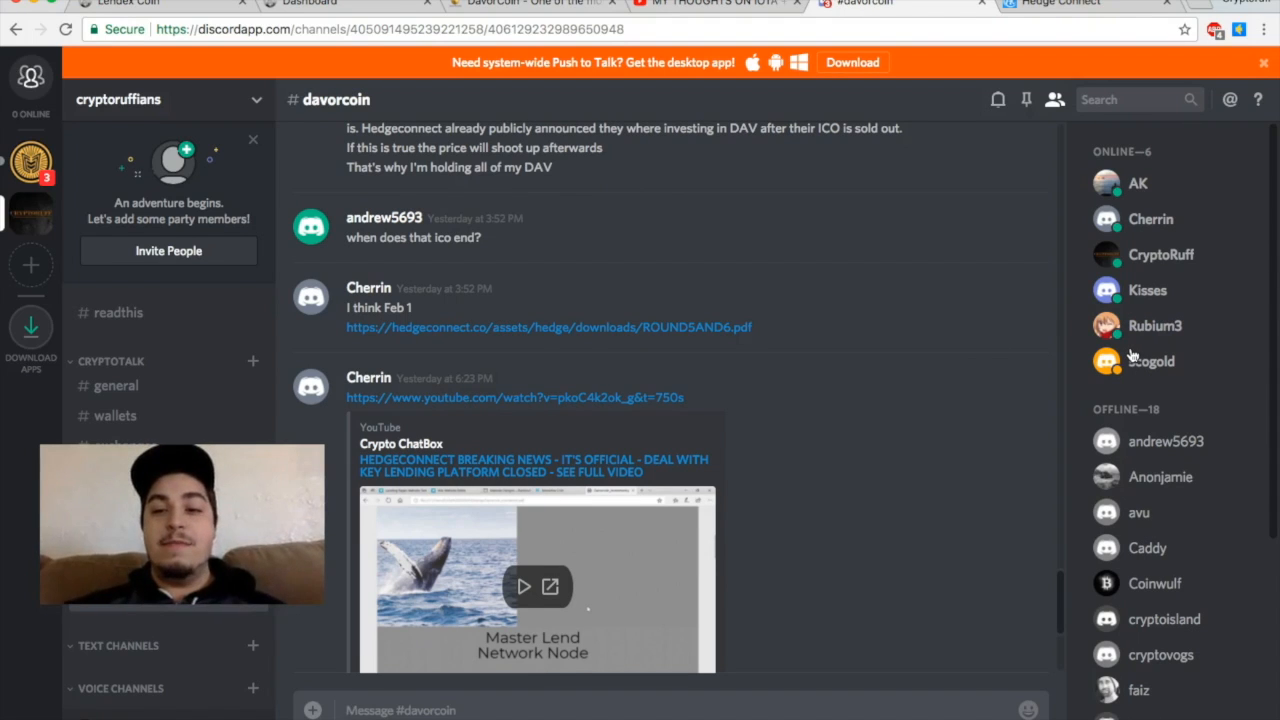
mouse_move(1135, 422)
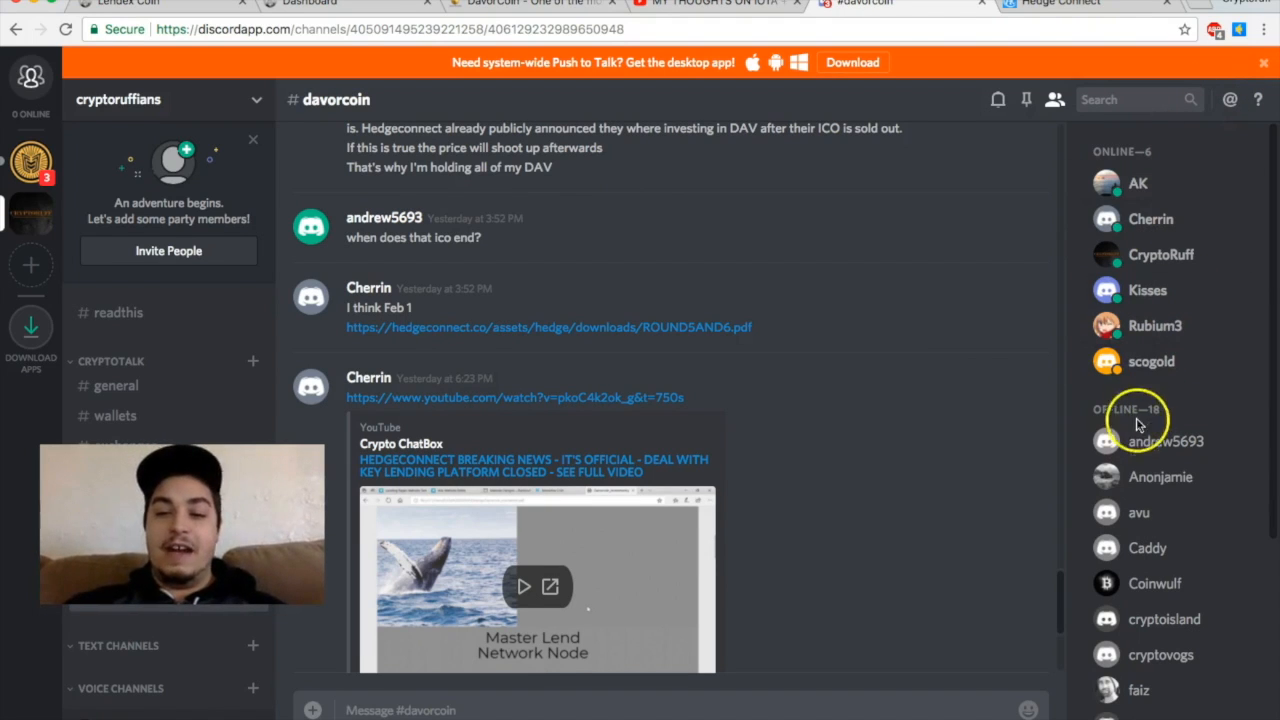
mouse_move(1095, 300)
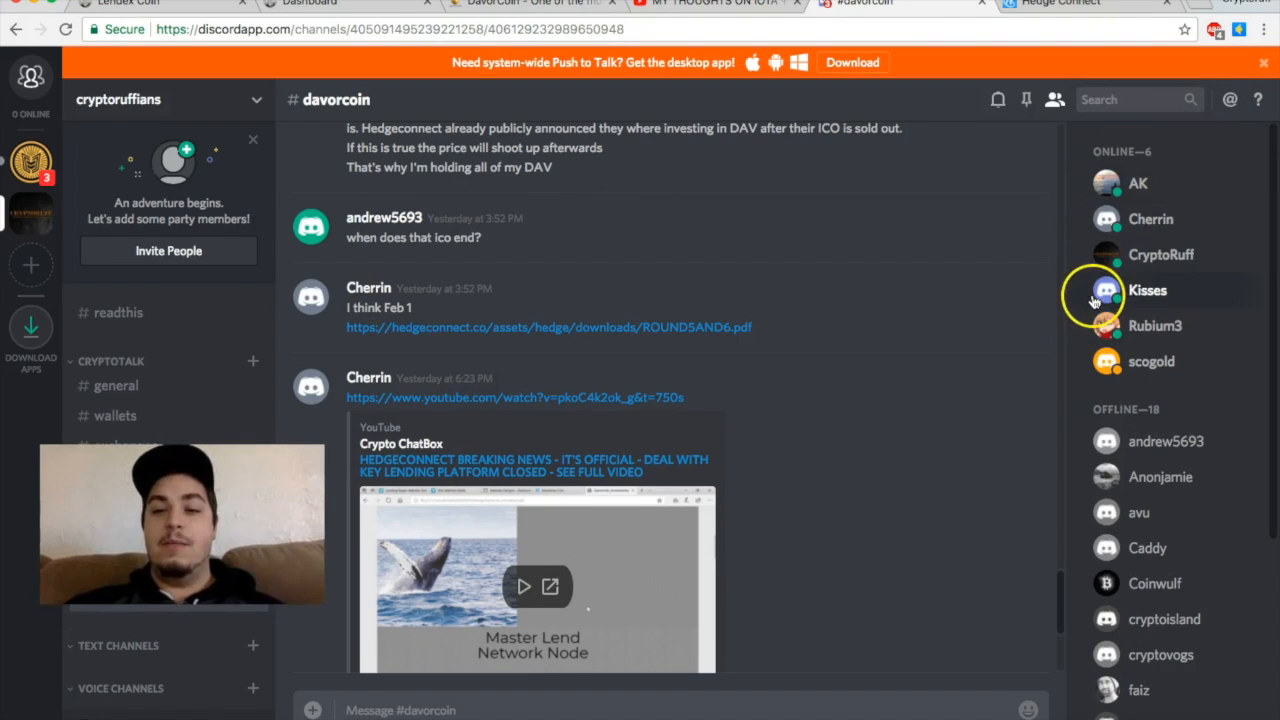
mouse_move(1106, 325)
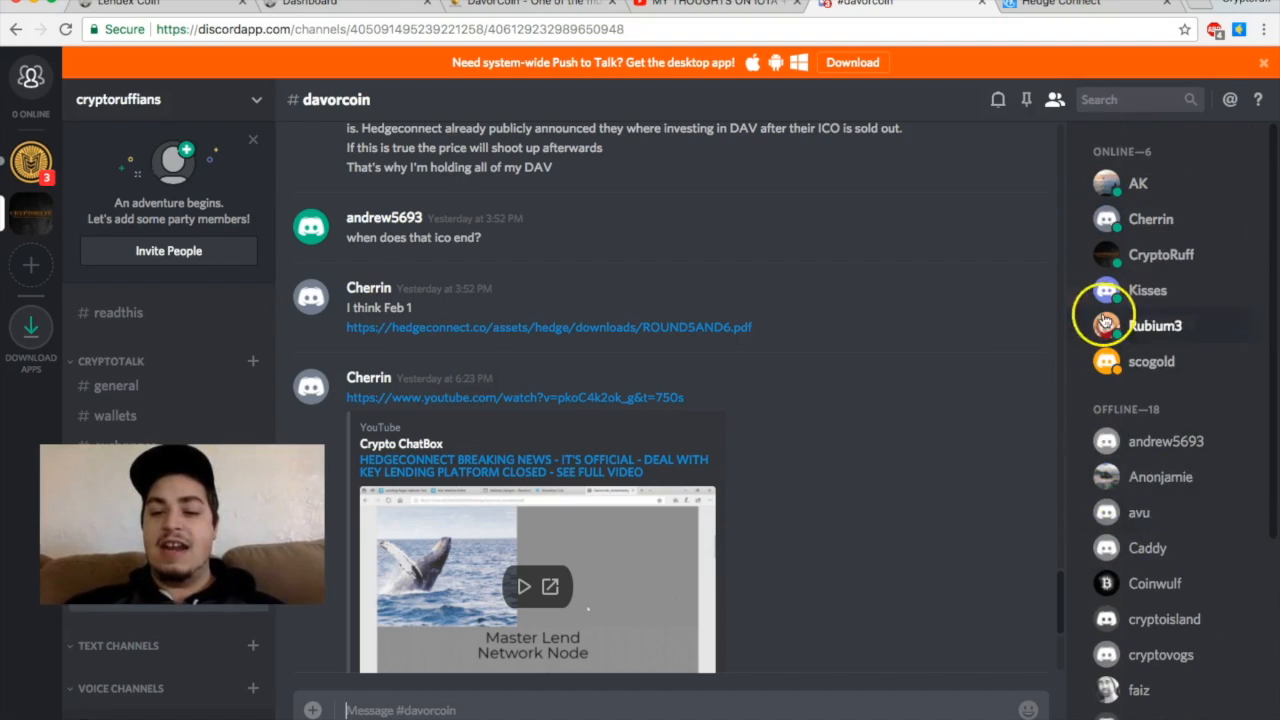
scroll(down, 3)
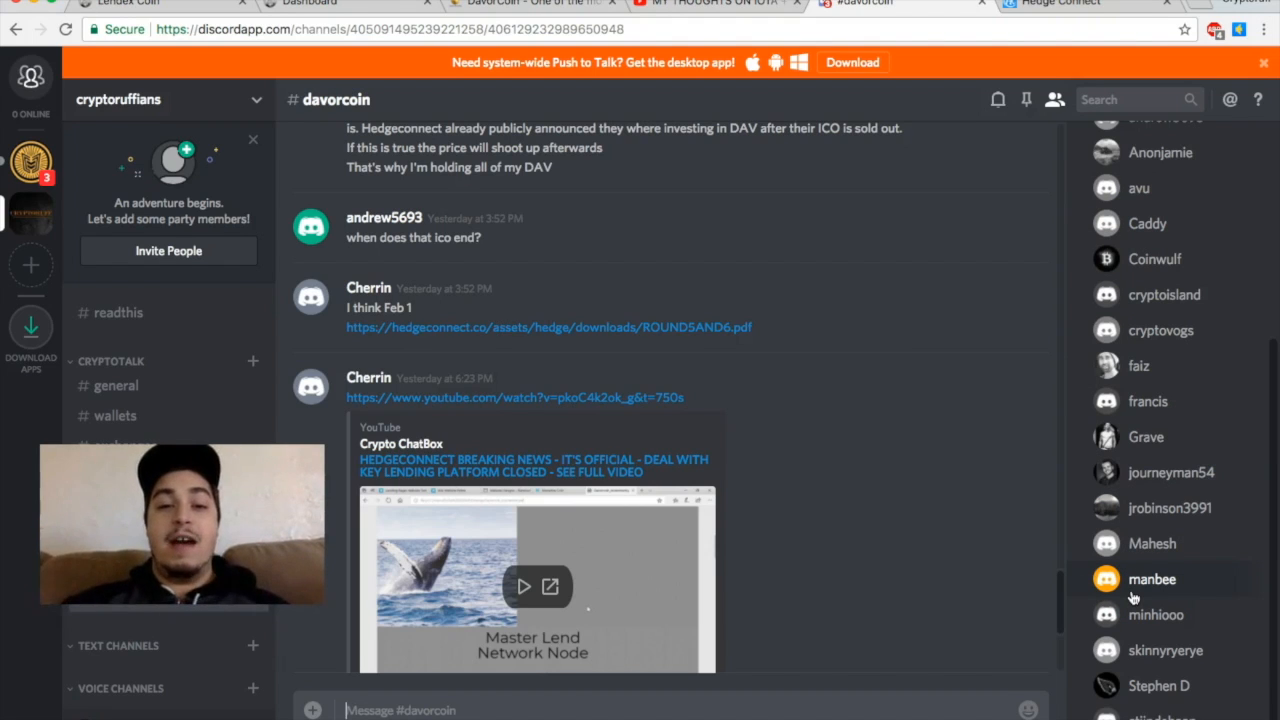
mouse_move(1168, 515)
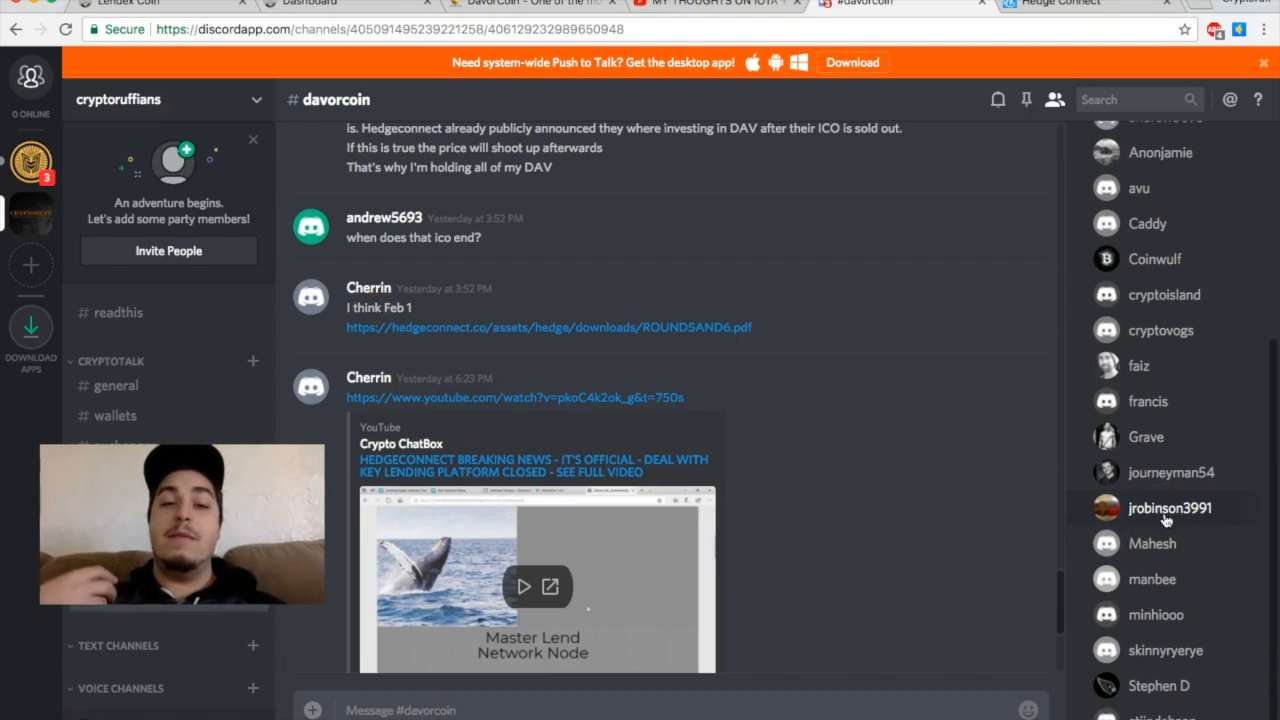